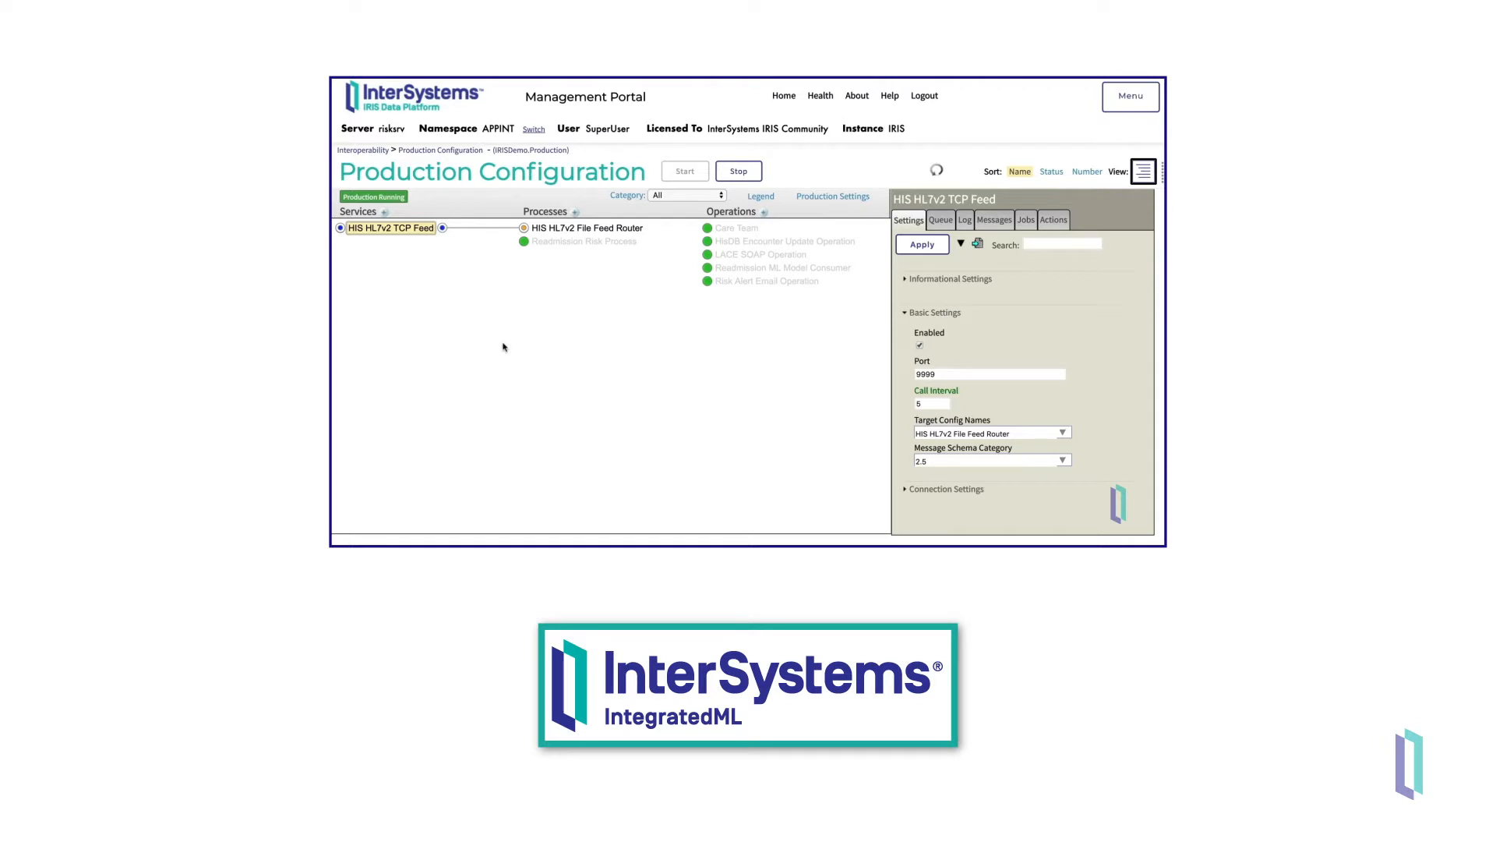
Write CREATE MODEL Readmission PREDICTING(WillReAdmit) FROM Encounters1 in the script and run it
left_click(583, 240)
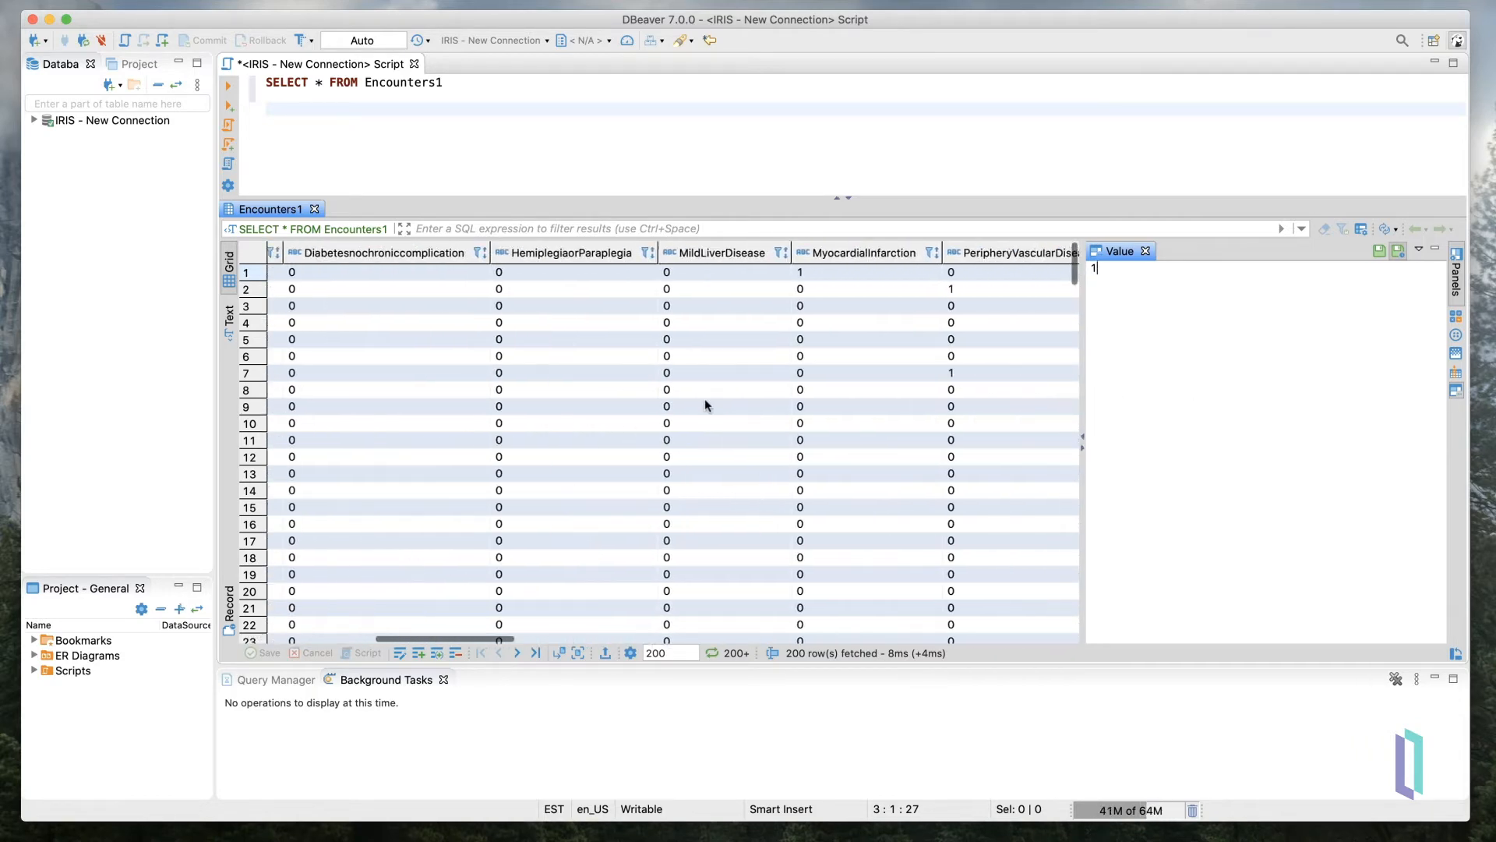
scroll("right", 3)
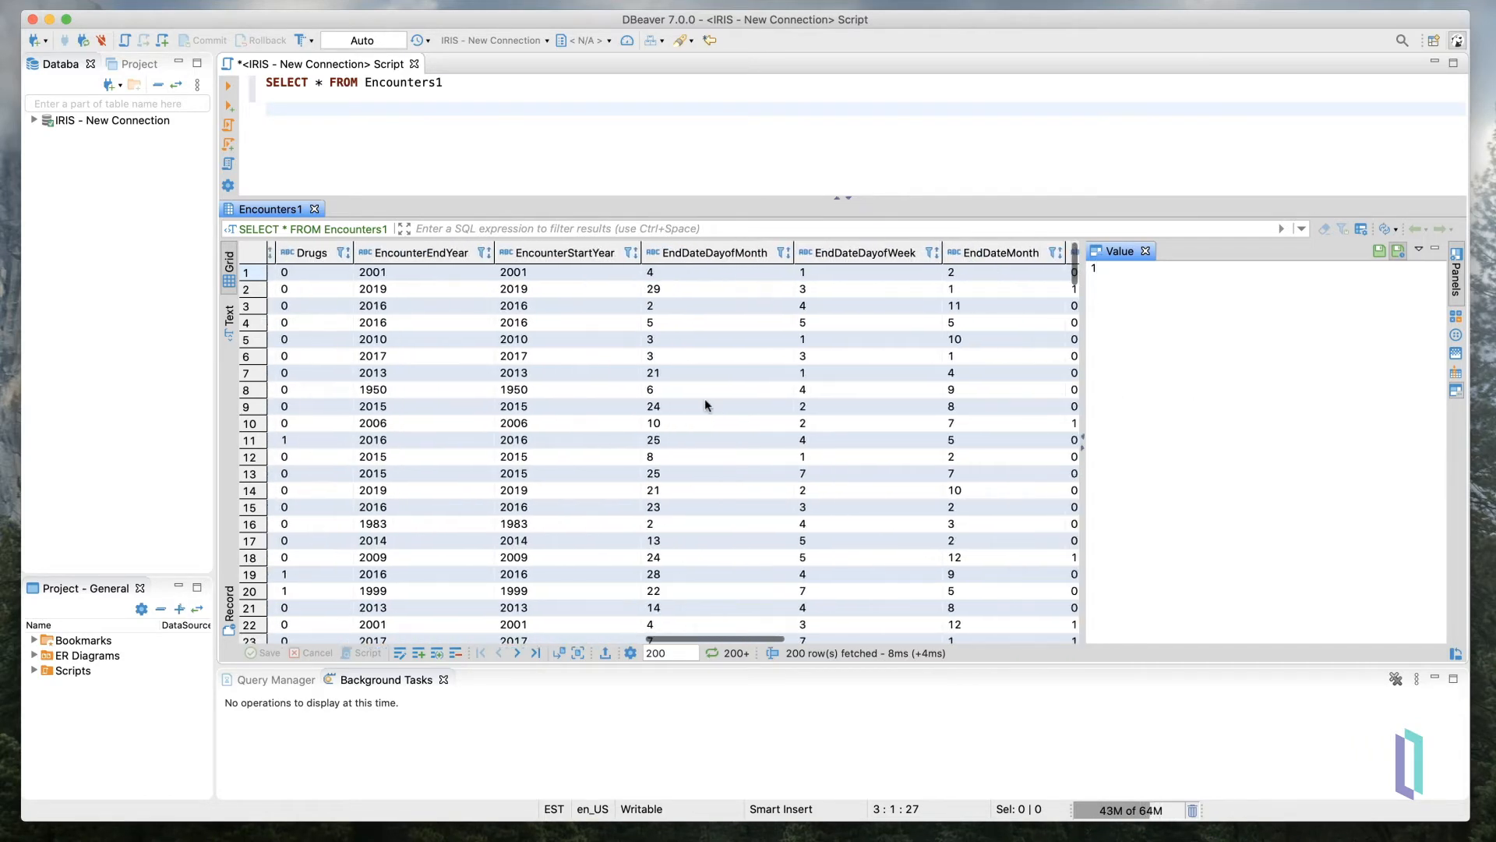
scroll("right", 3)
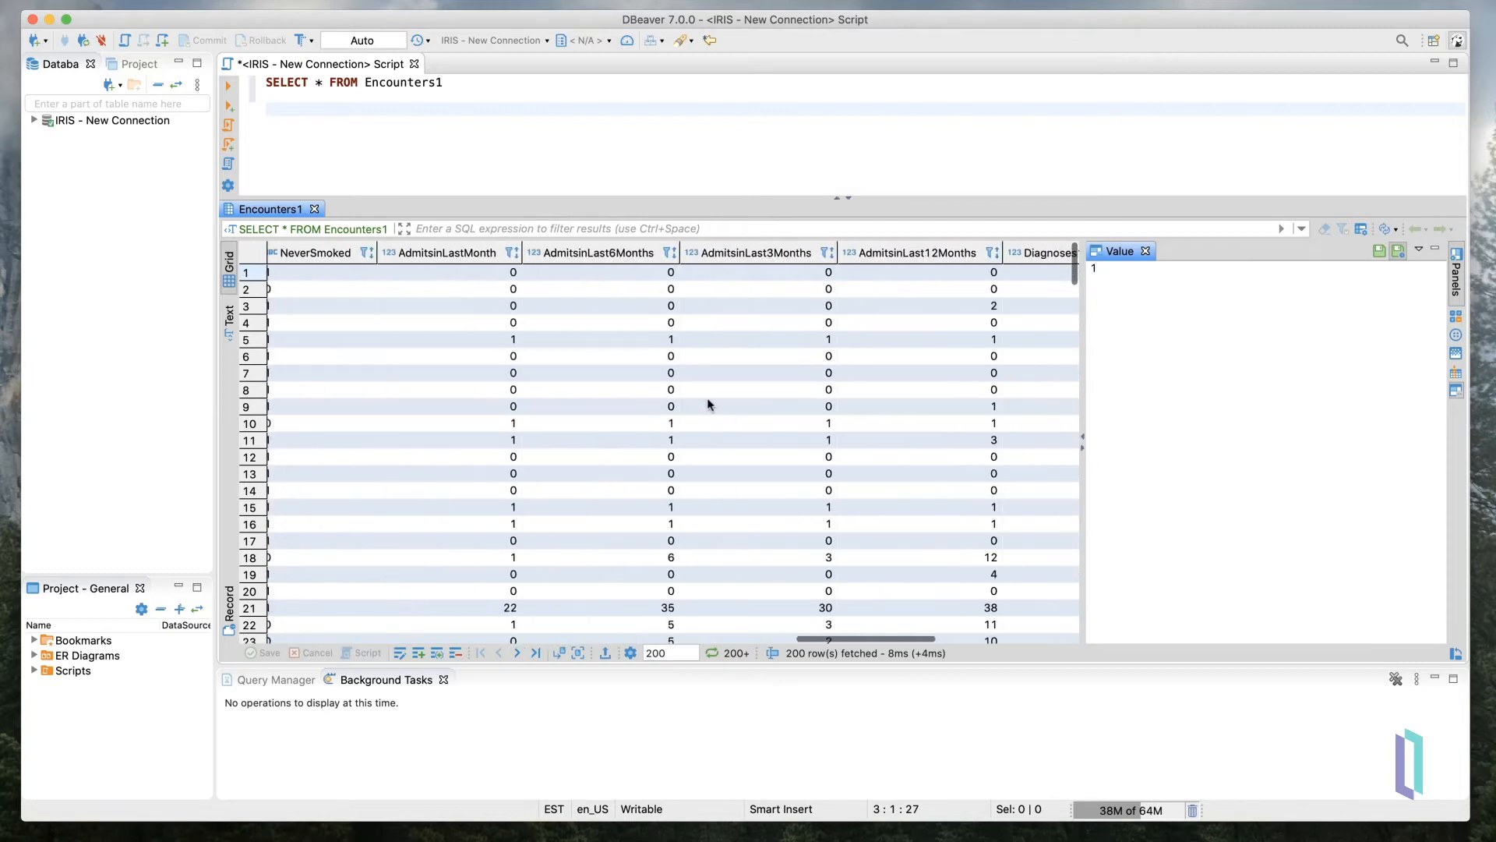
scroll("right", 3)
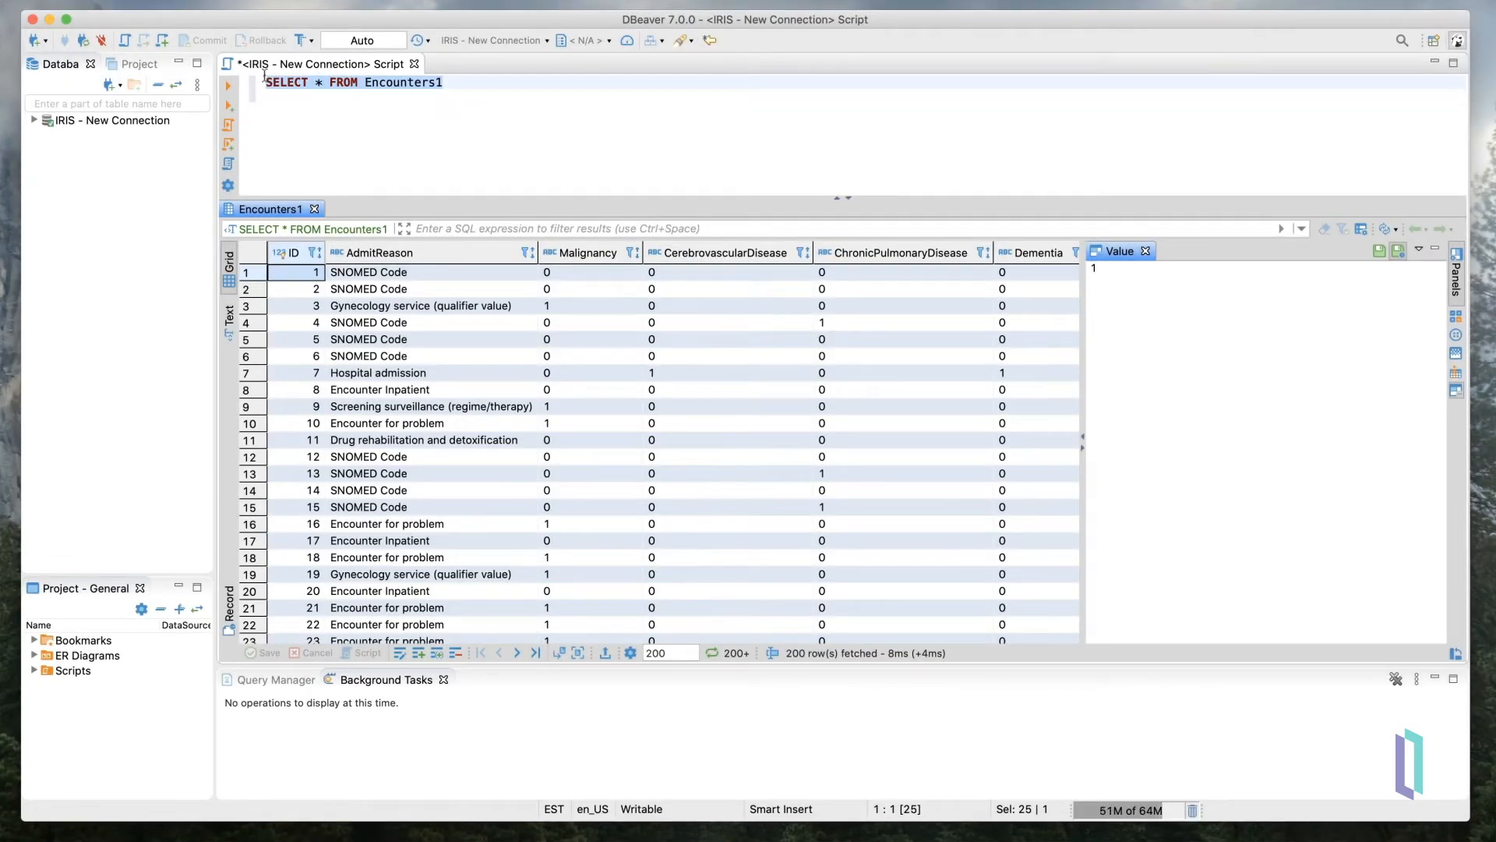
type("q")
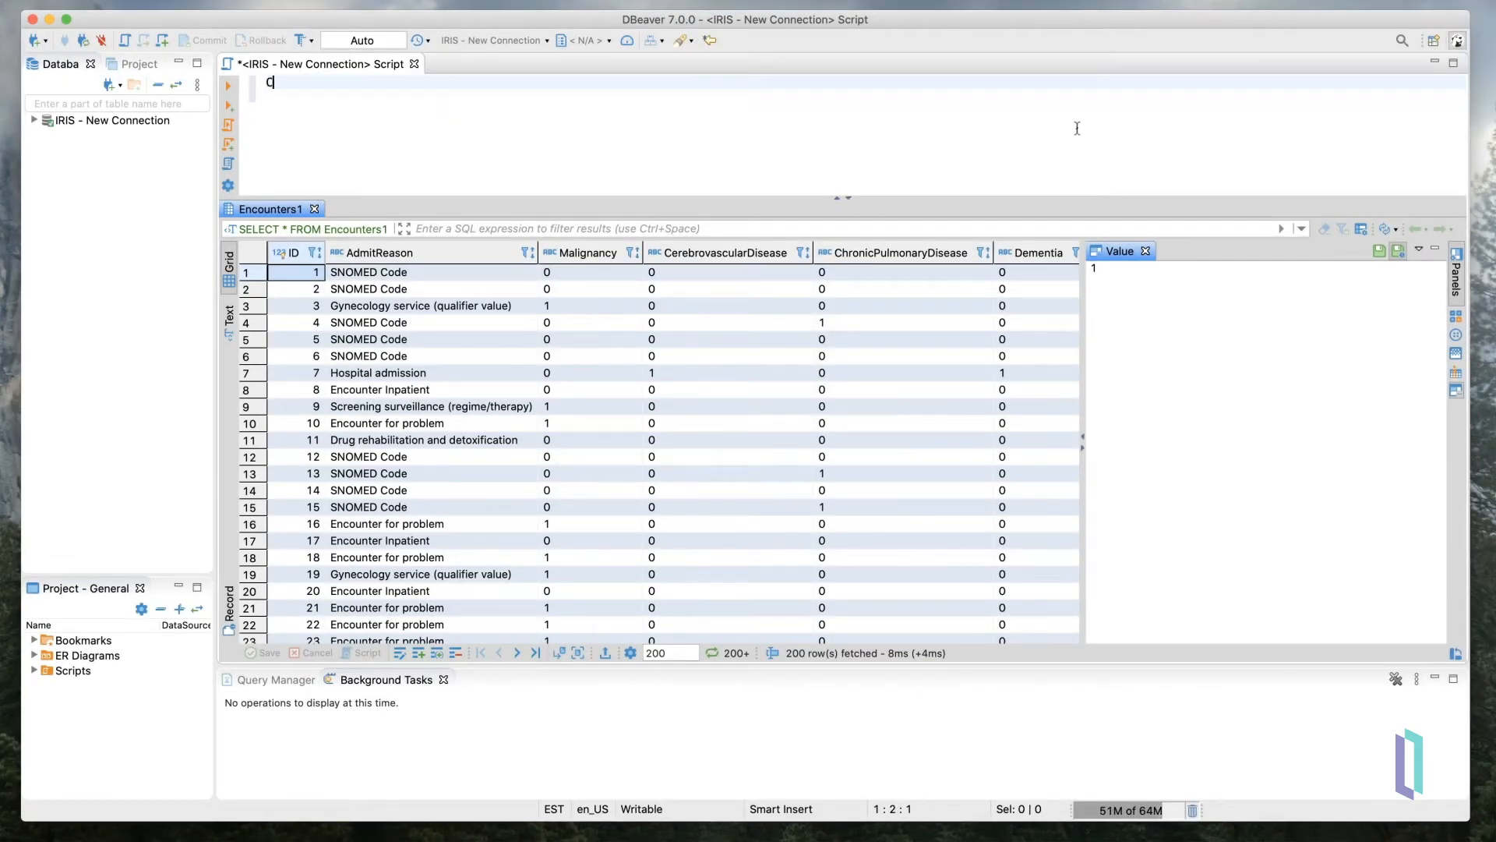
type("CREATE")
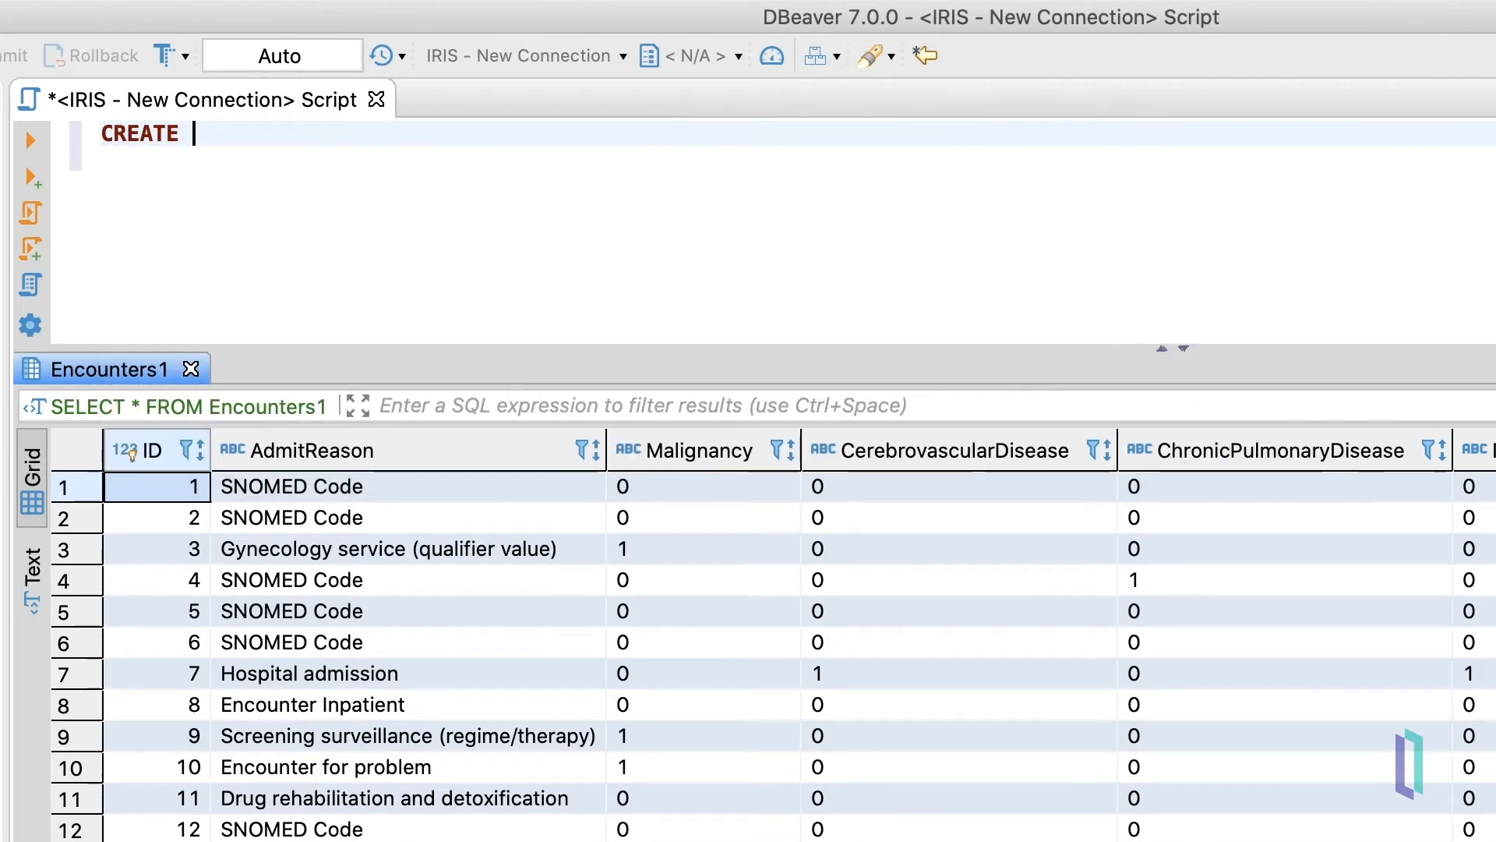
type("MODEL Readmissi")
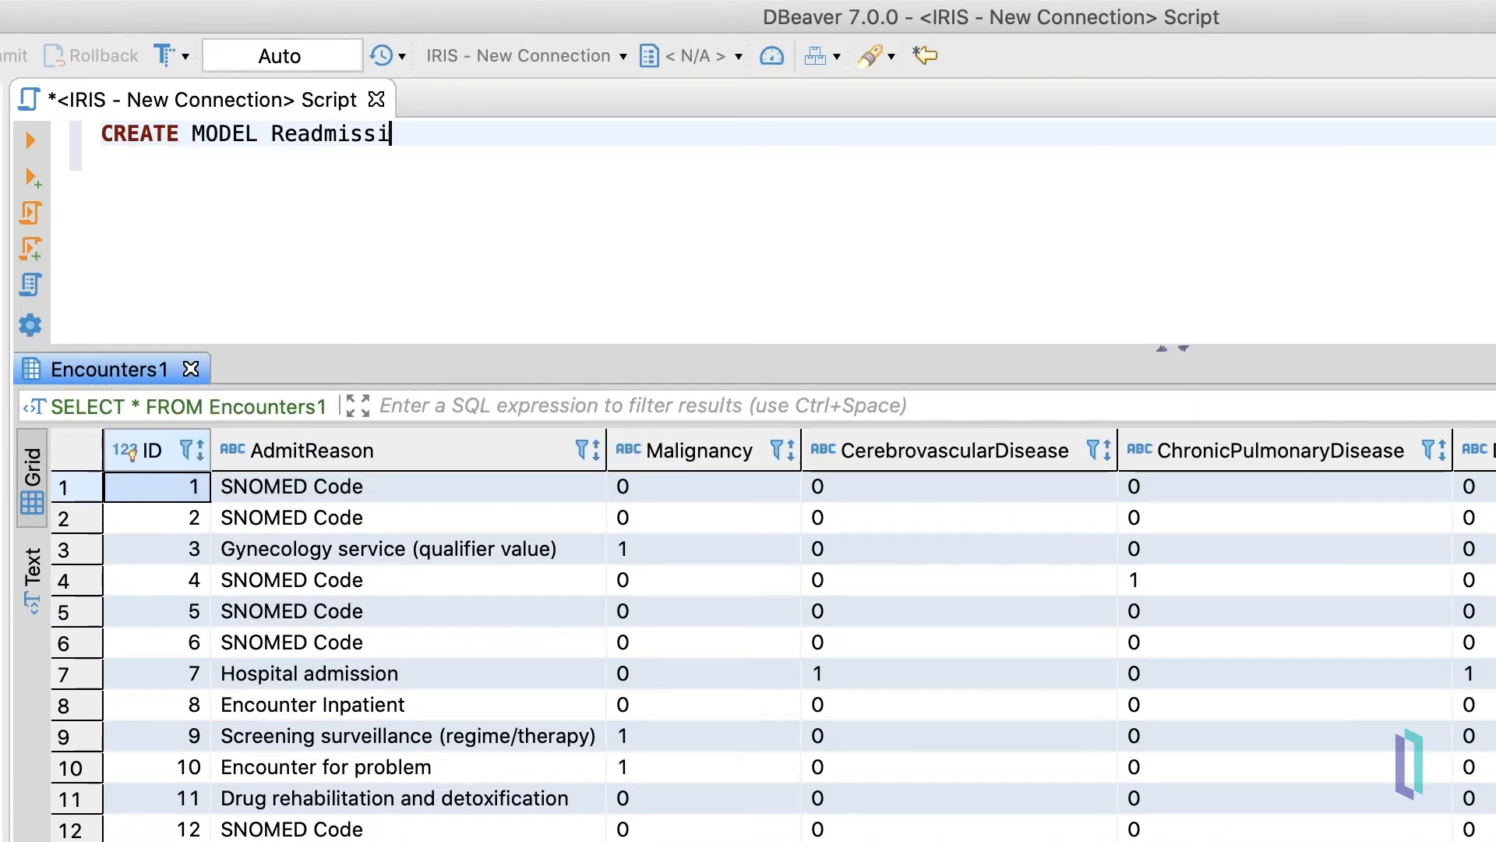
type("on PREDICTING")
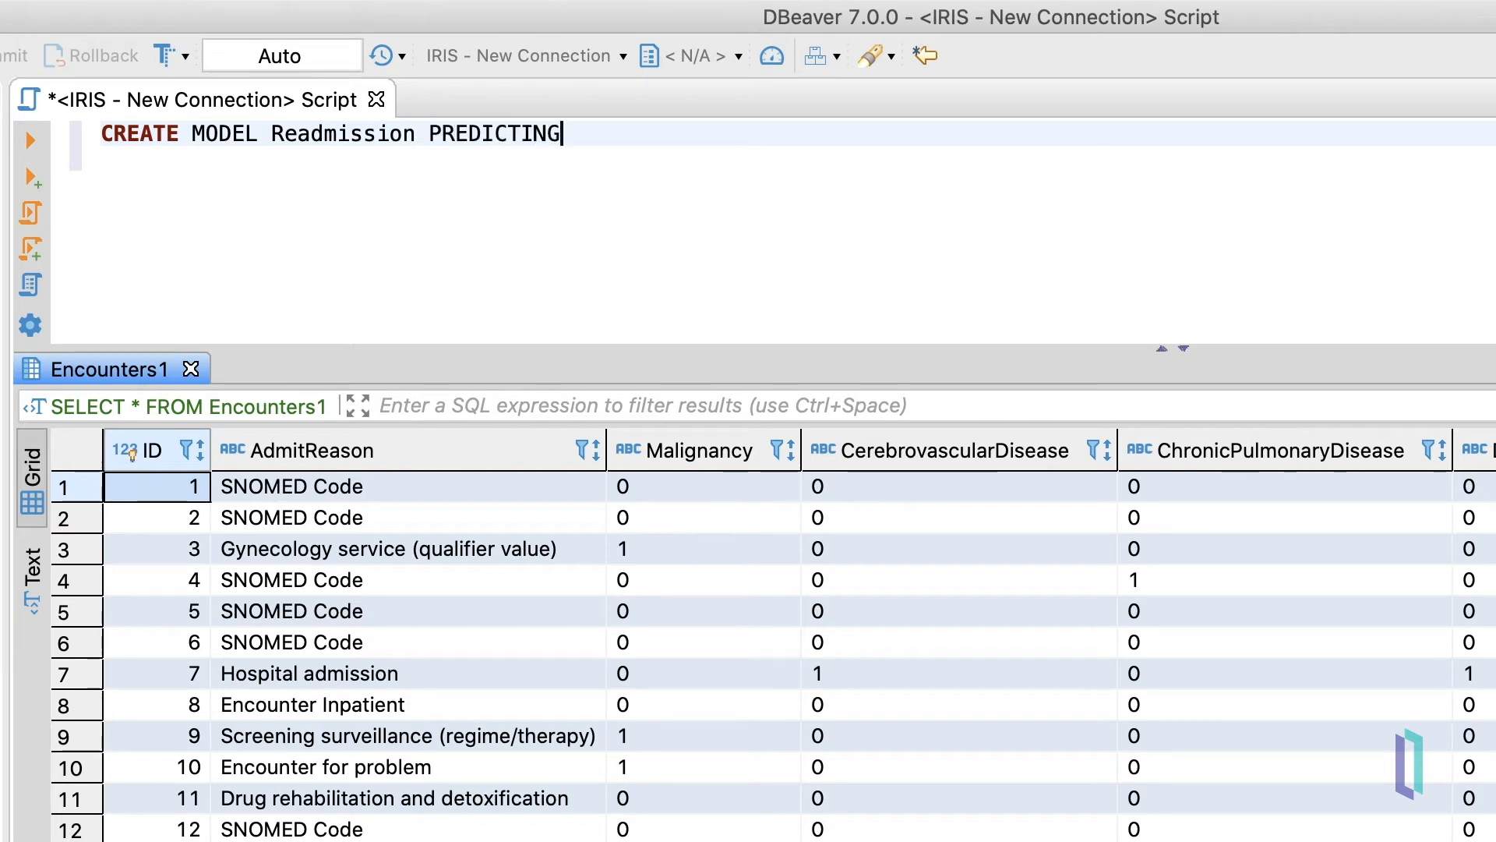
type("(WillReAd)")
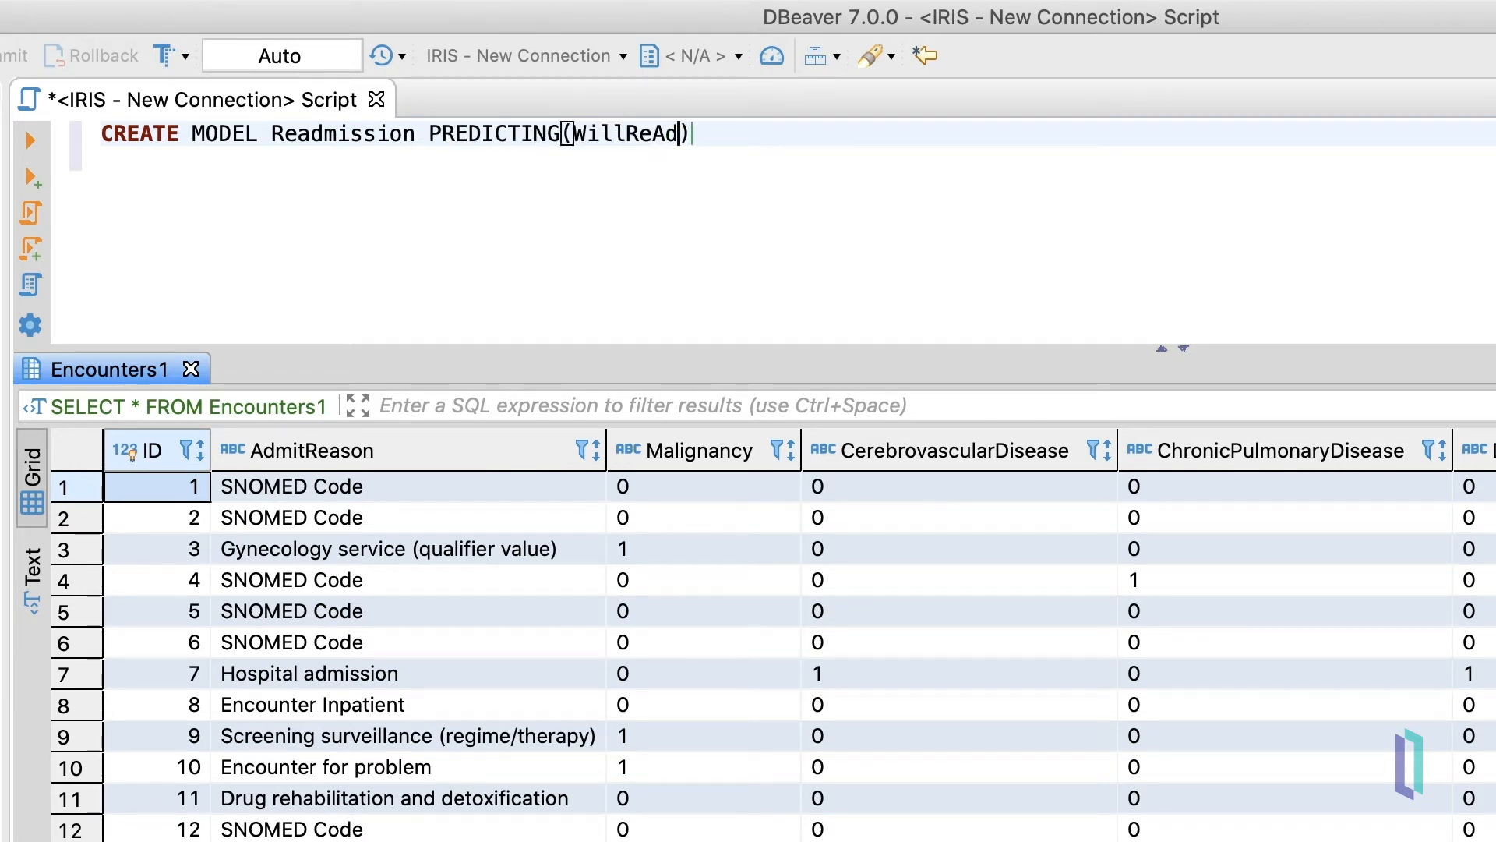
type("mit")
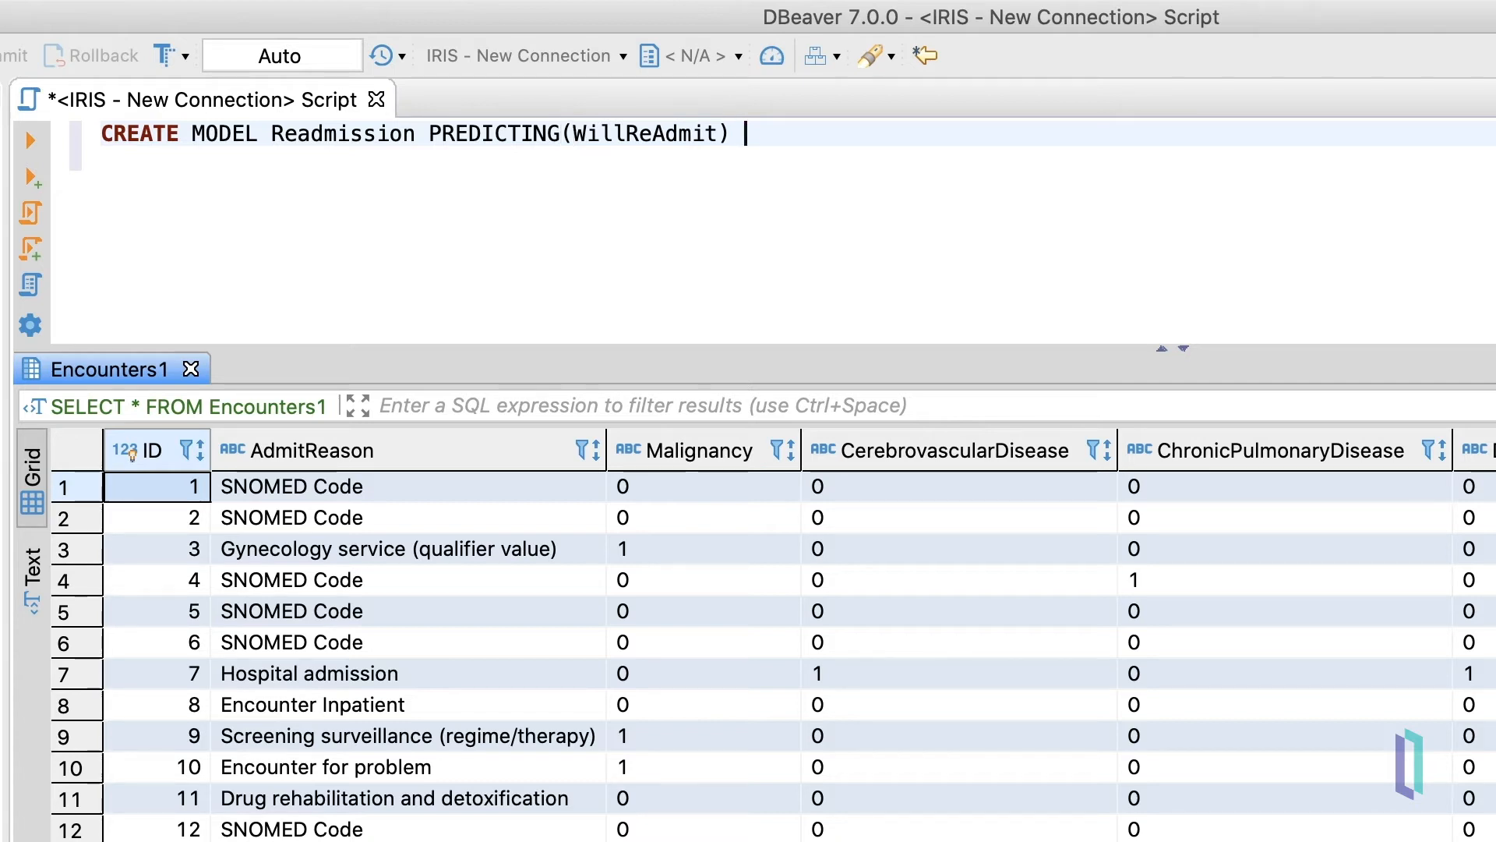
type("FROM Encounters1")
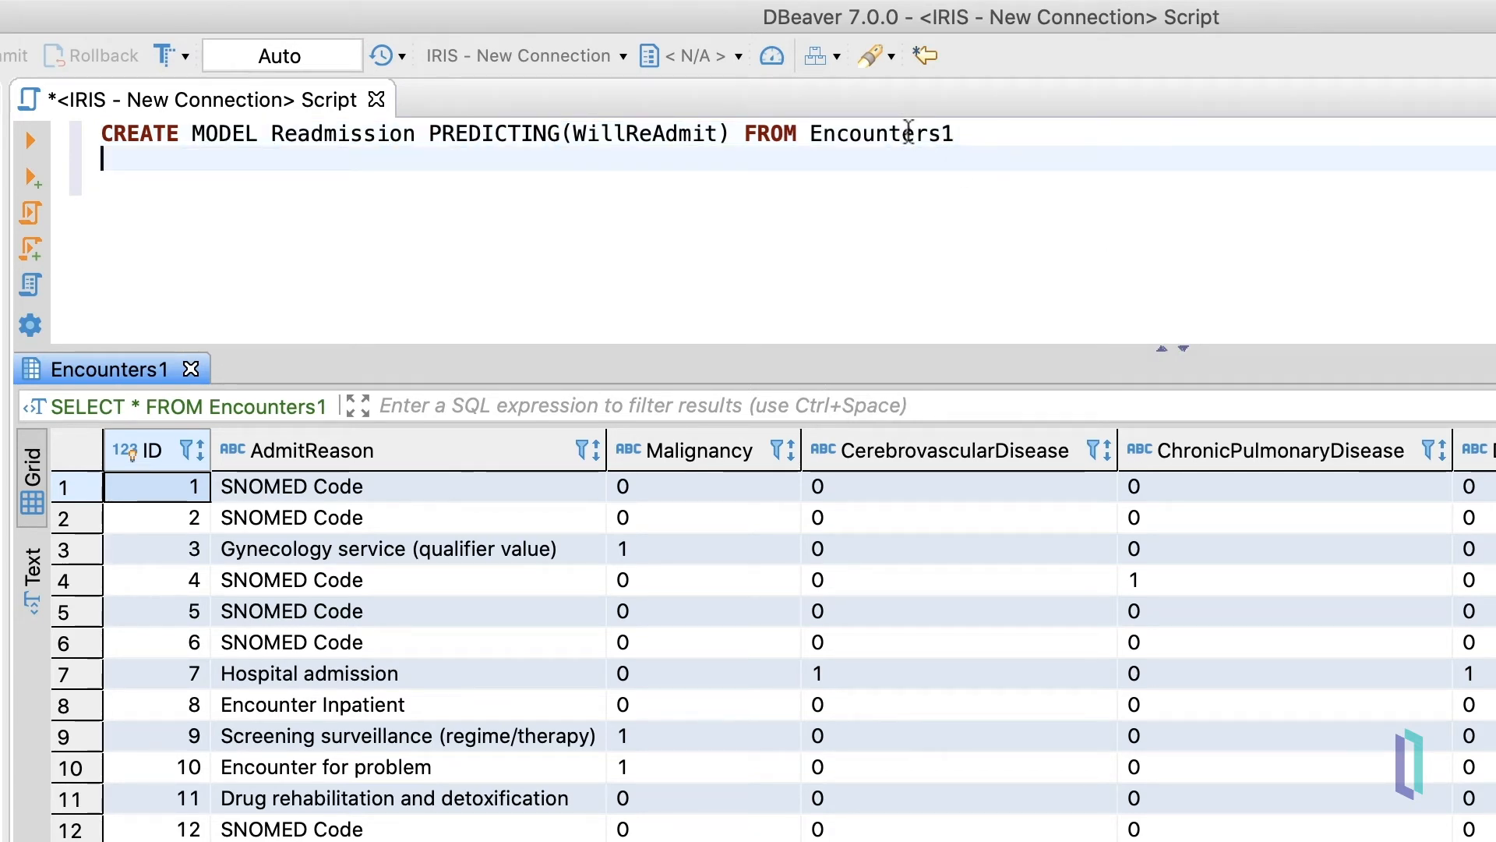
left_click(30, 140)
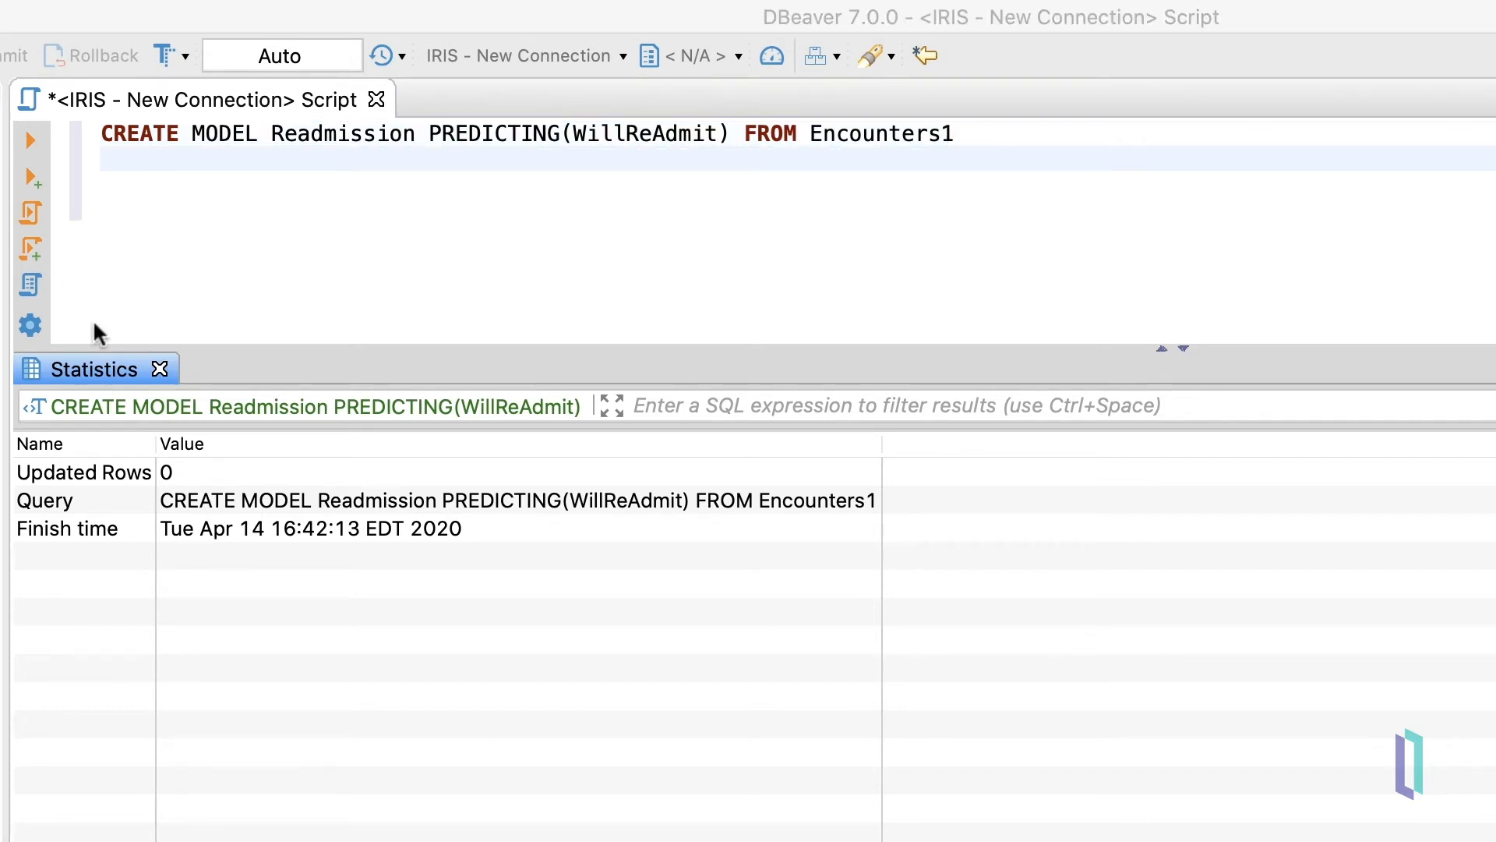
Begin the TRAIN MODEL Readmission statement on a new line
type("TRAIN MODEL Readmission")
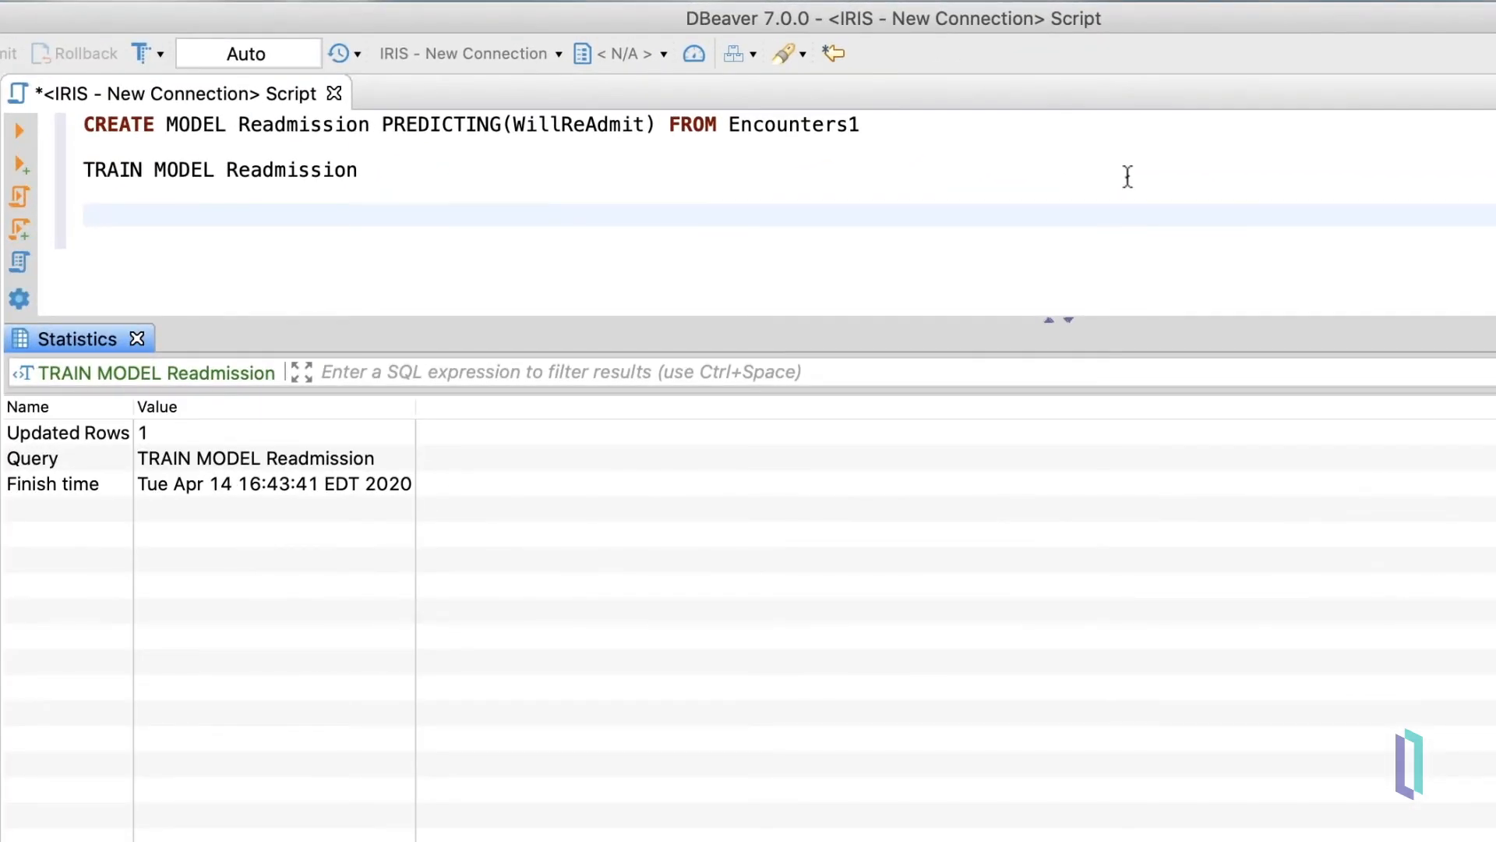
Write SELECT TOP 100 PREDICT(Readmission) as PredictedReadmission, WillReAdmit as ActualReadmission FROM Encounters2
type("SELECT TOP 100")
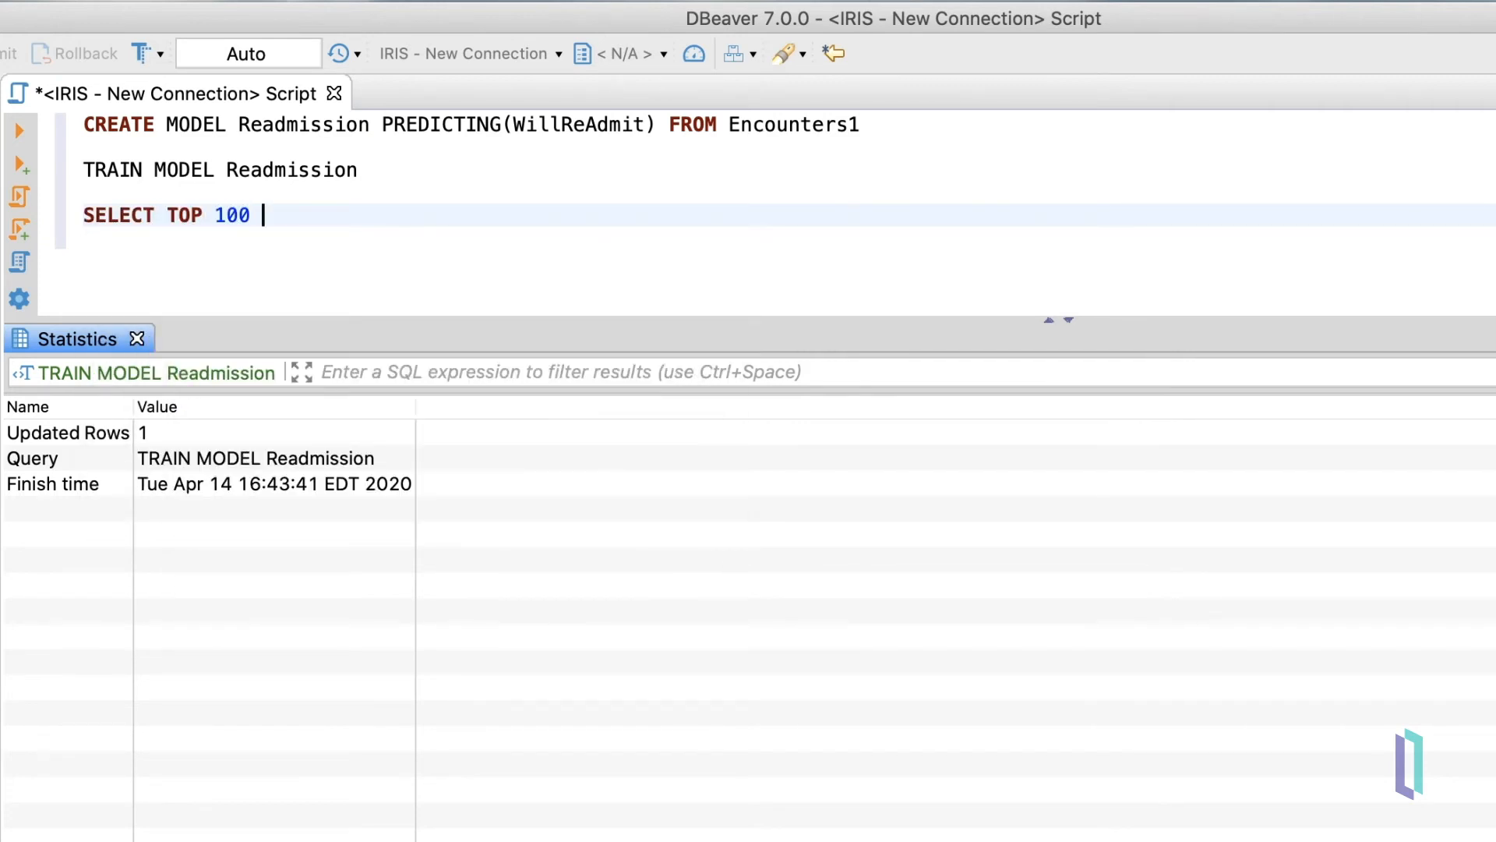
type("PREDICT(Readmission")
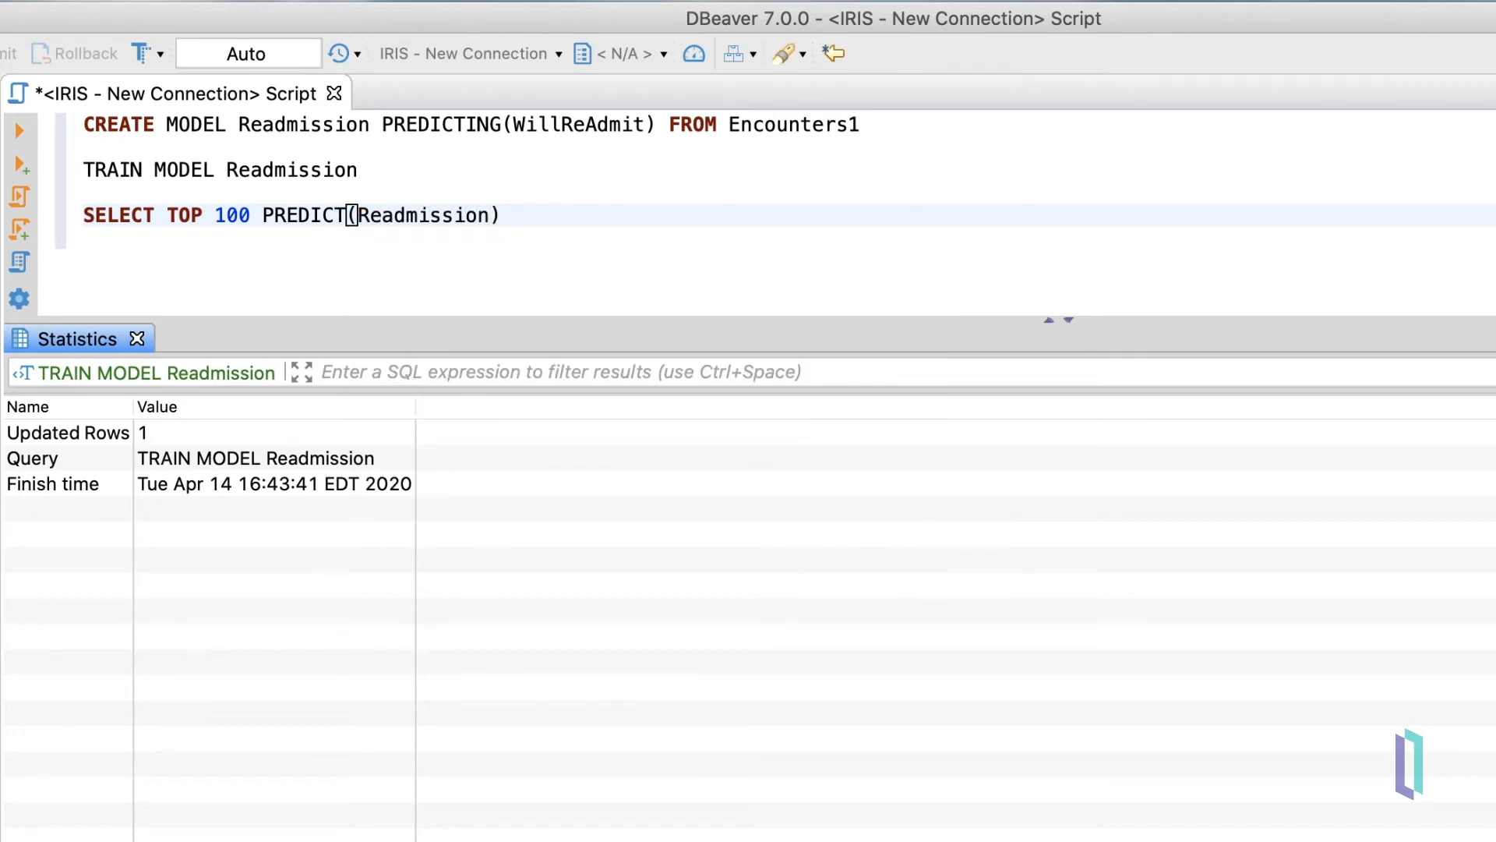
type("as P")
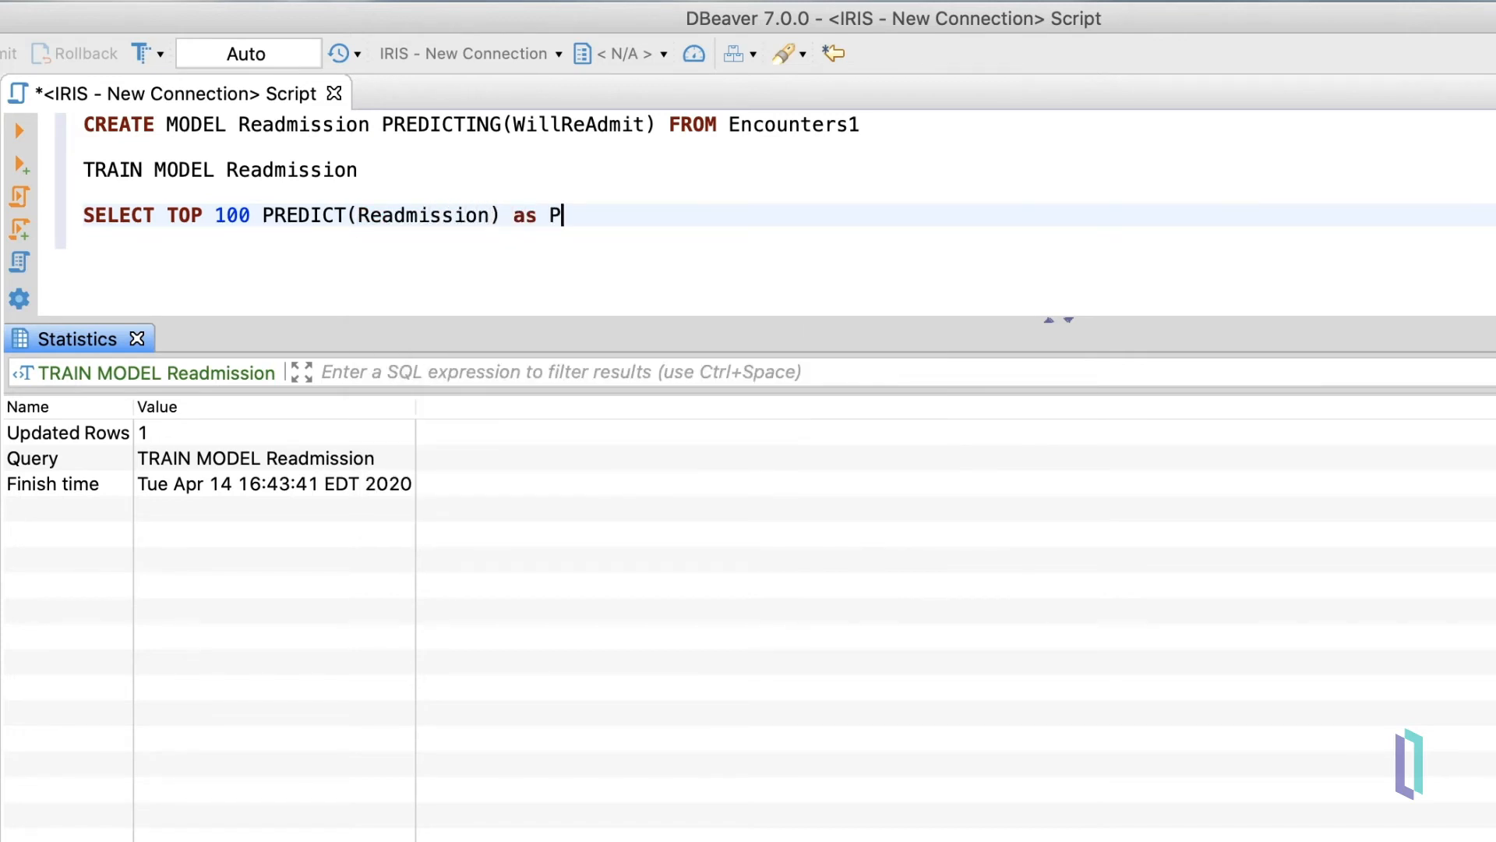
type("redictedRea")
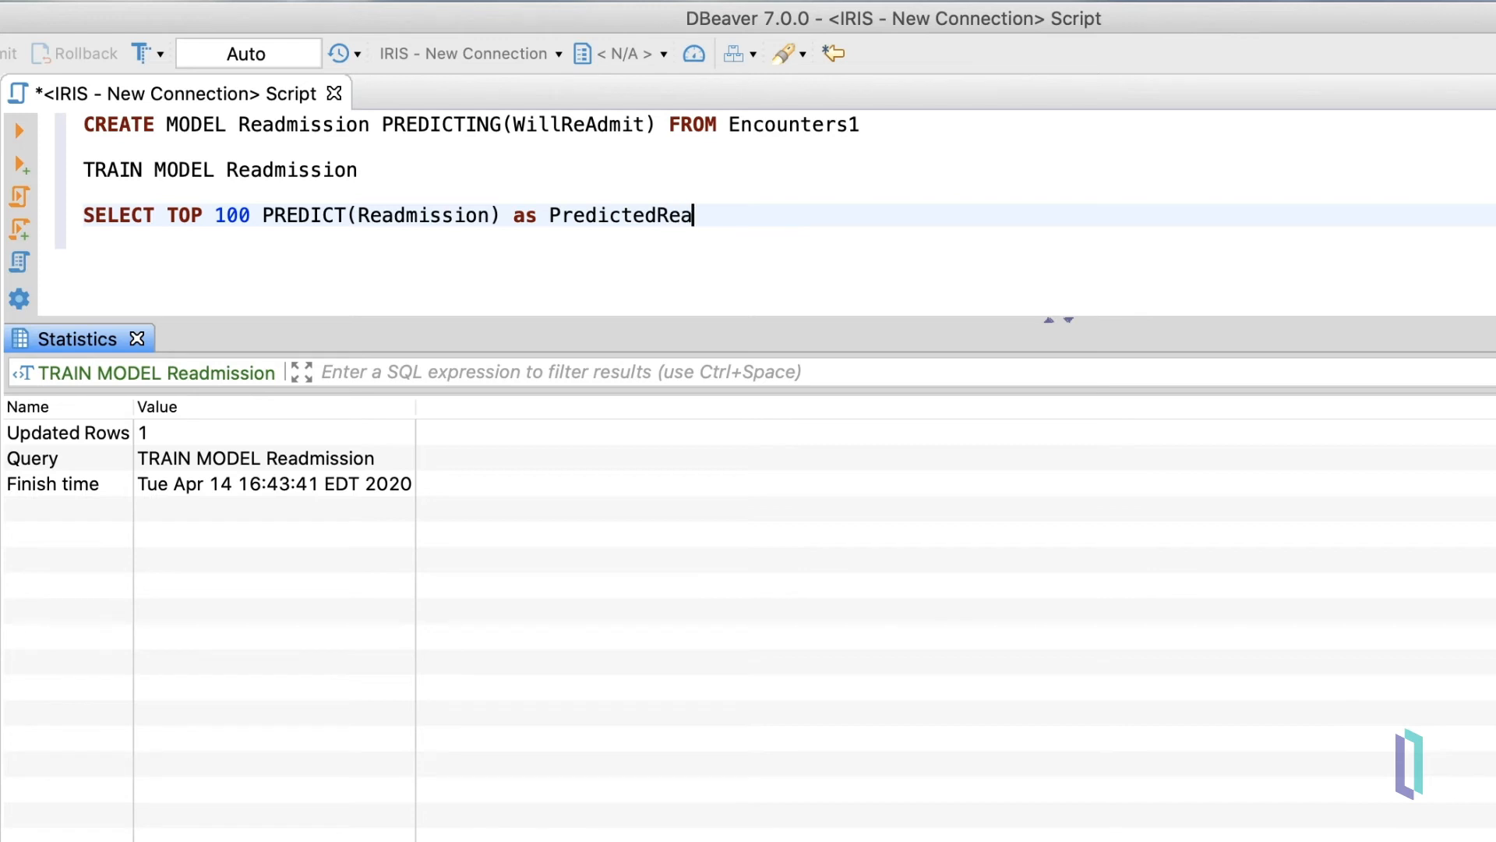
type("dmission,")
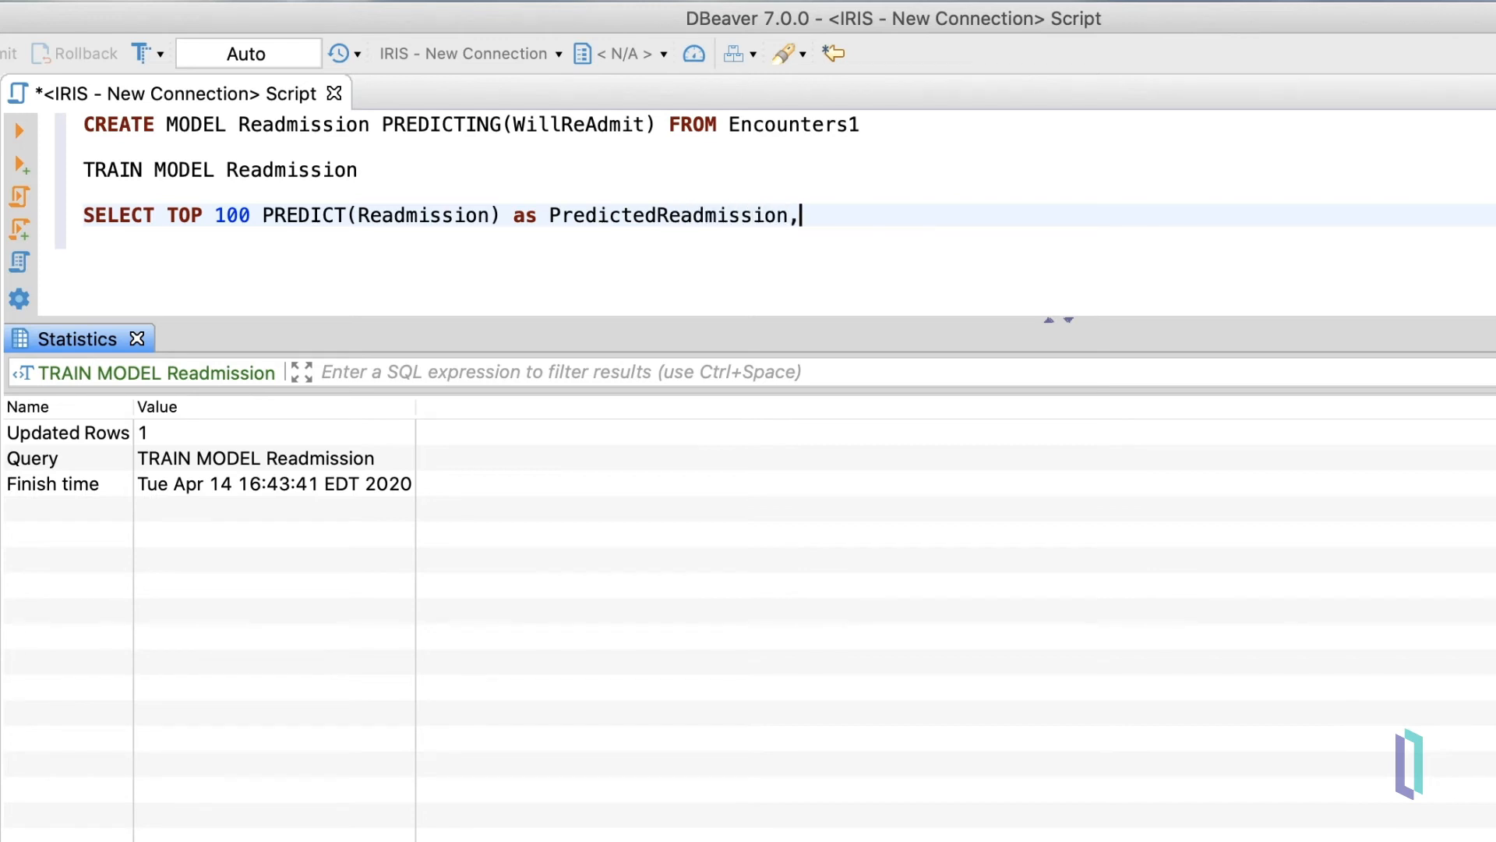
type("WillRe")
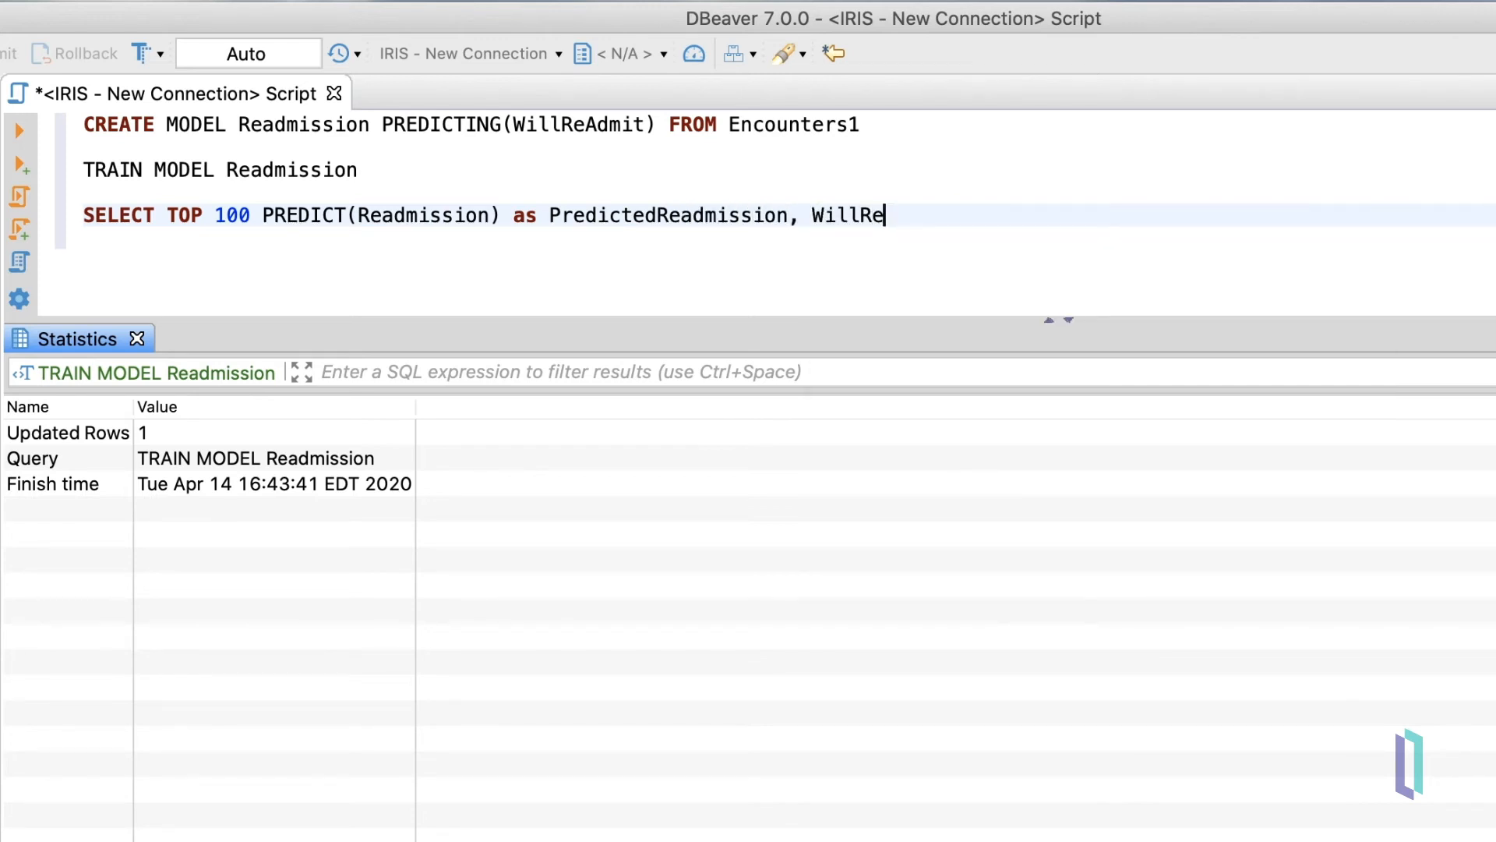
type("Admit a")
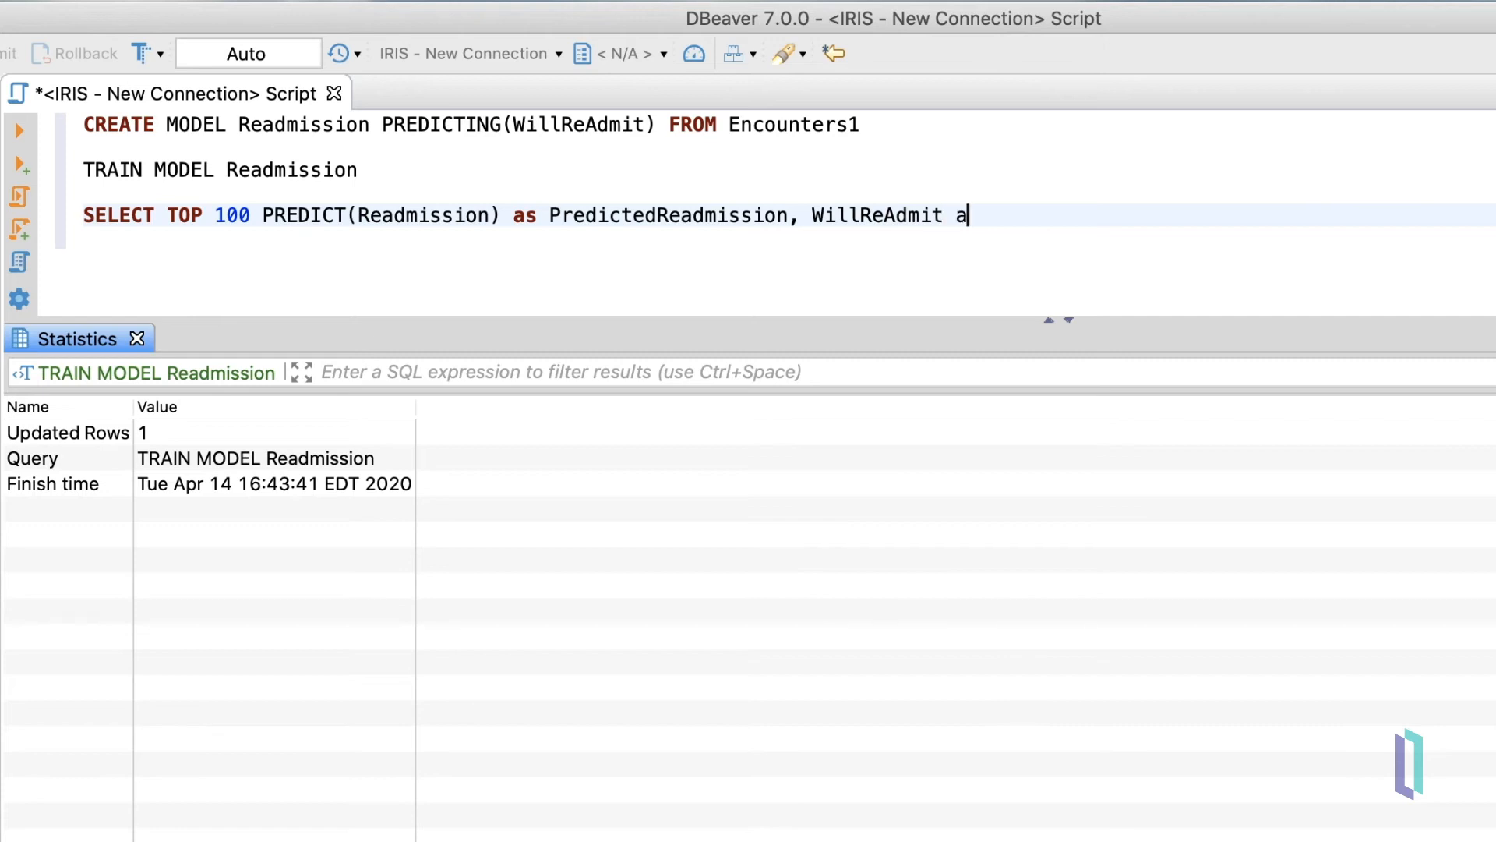
type("s ActualR")
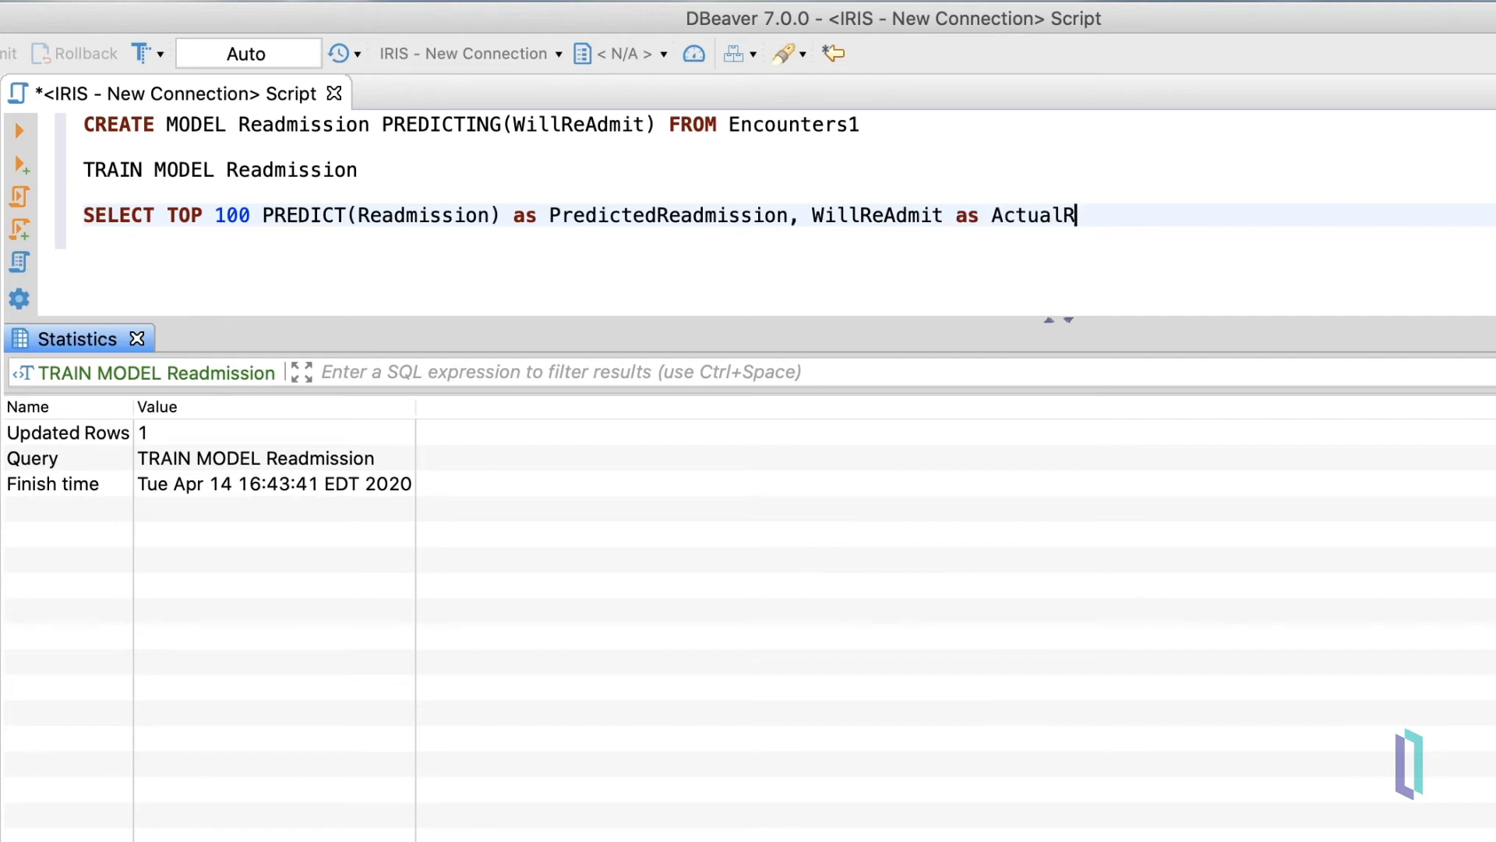
type("eadmission")
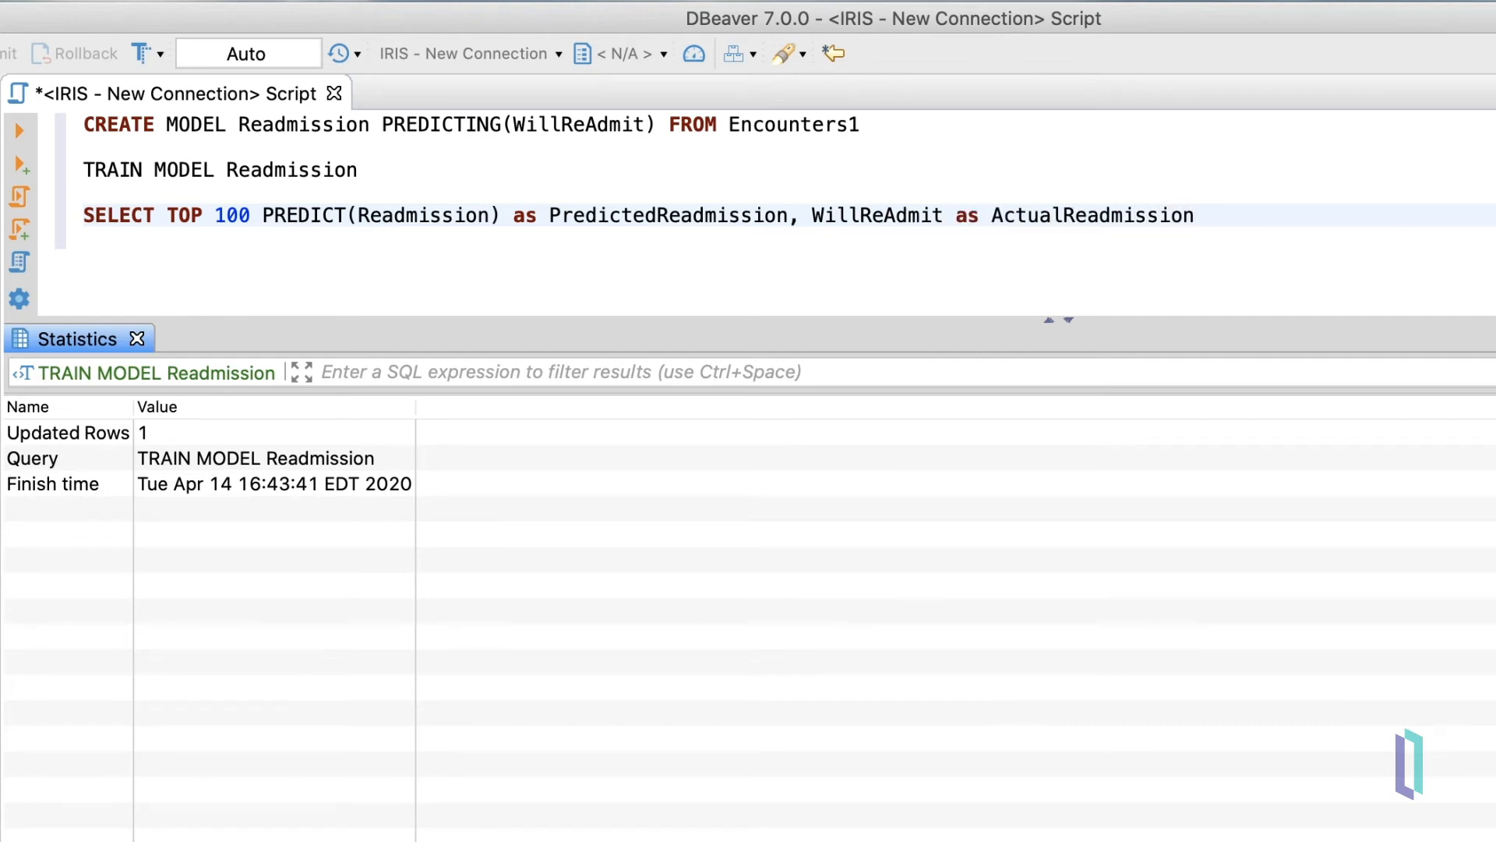
type("FROM")
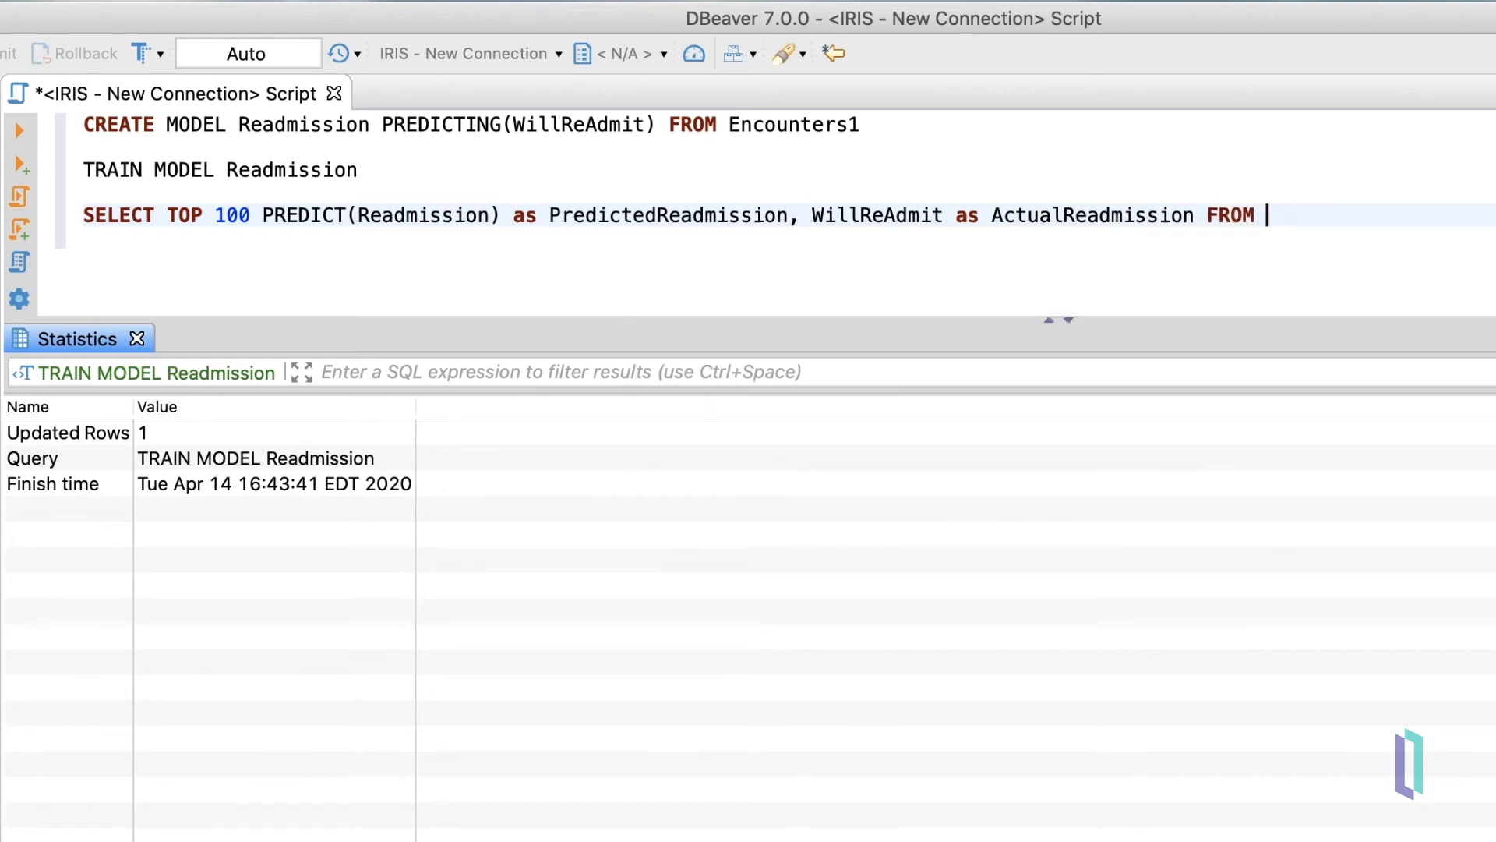
type("Encounters")
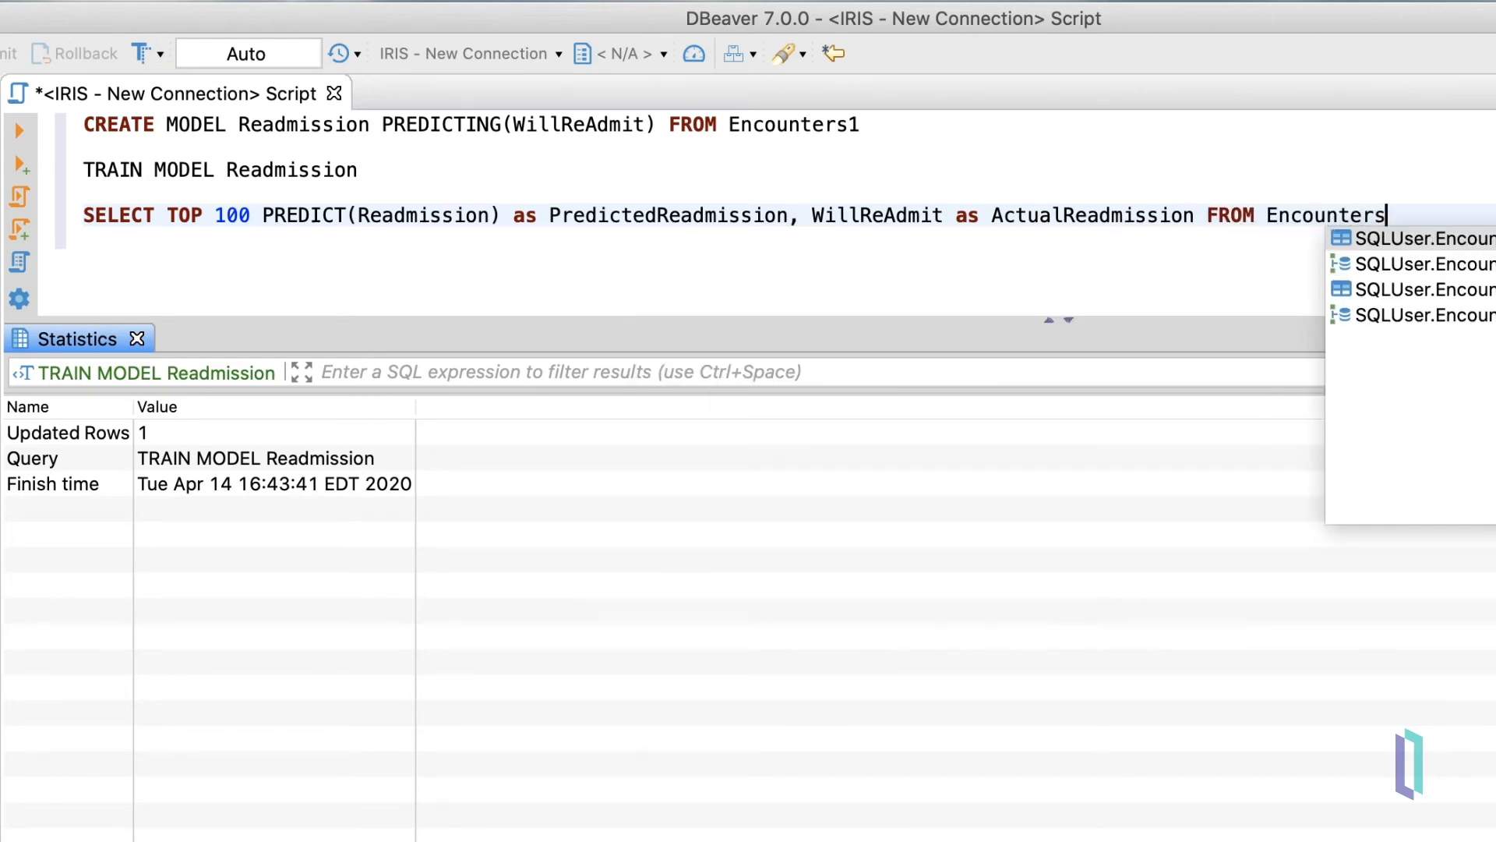
type("2")
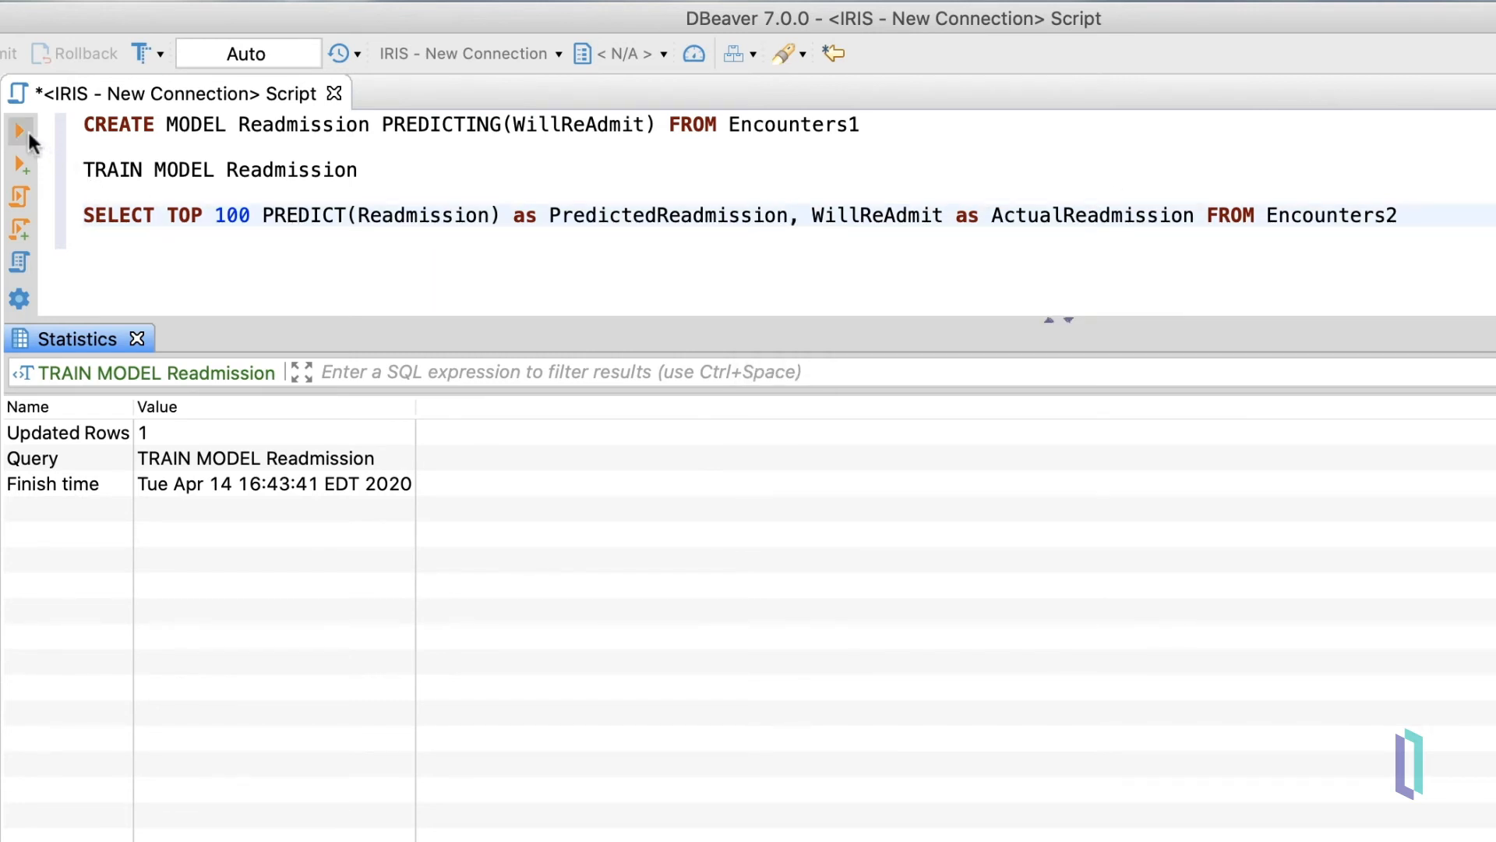
Run the prediction query to list predicted versus actual readmissions for Encounters2
left_click(19, 131)
type(" PROBABILITY(Readmission) as ReadmissionProbability,")
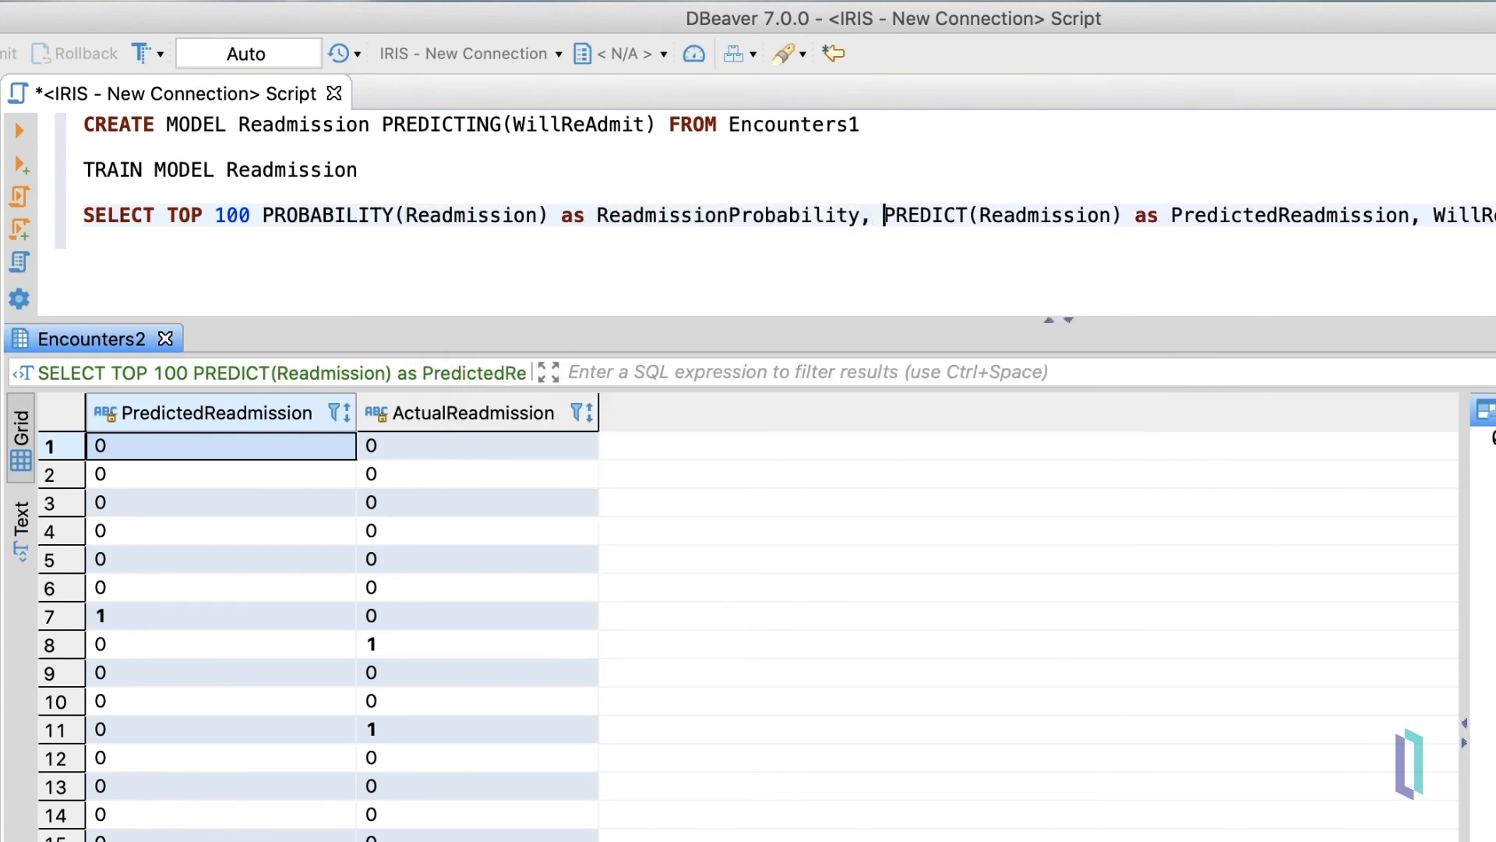
mouse_move(19, 142)
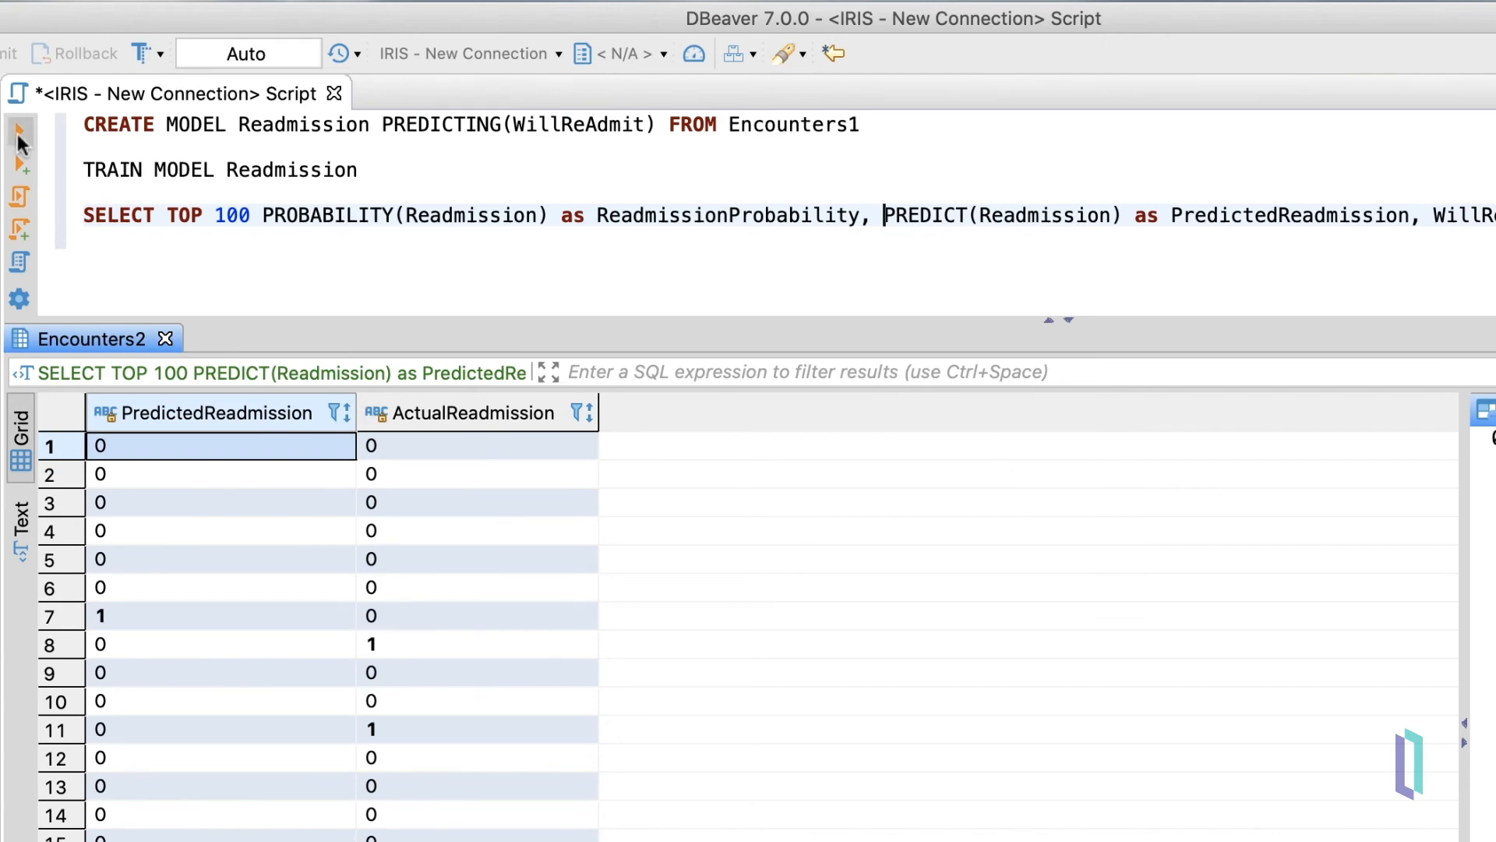